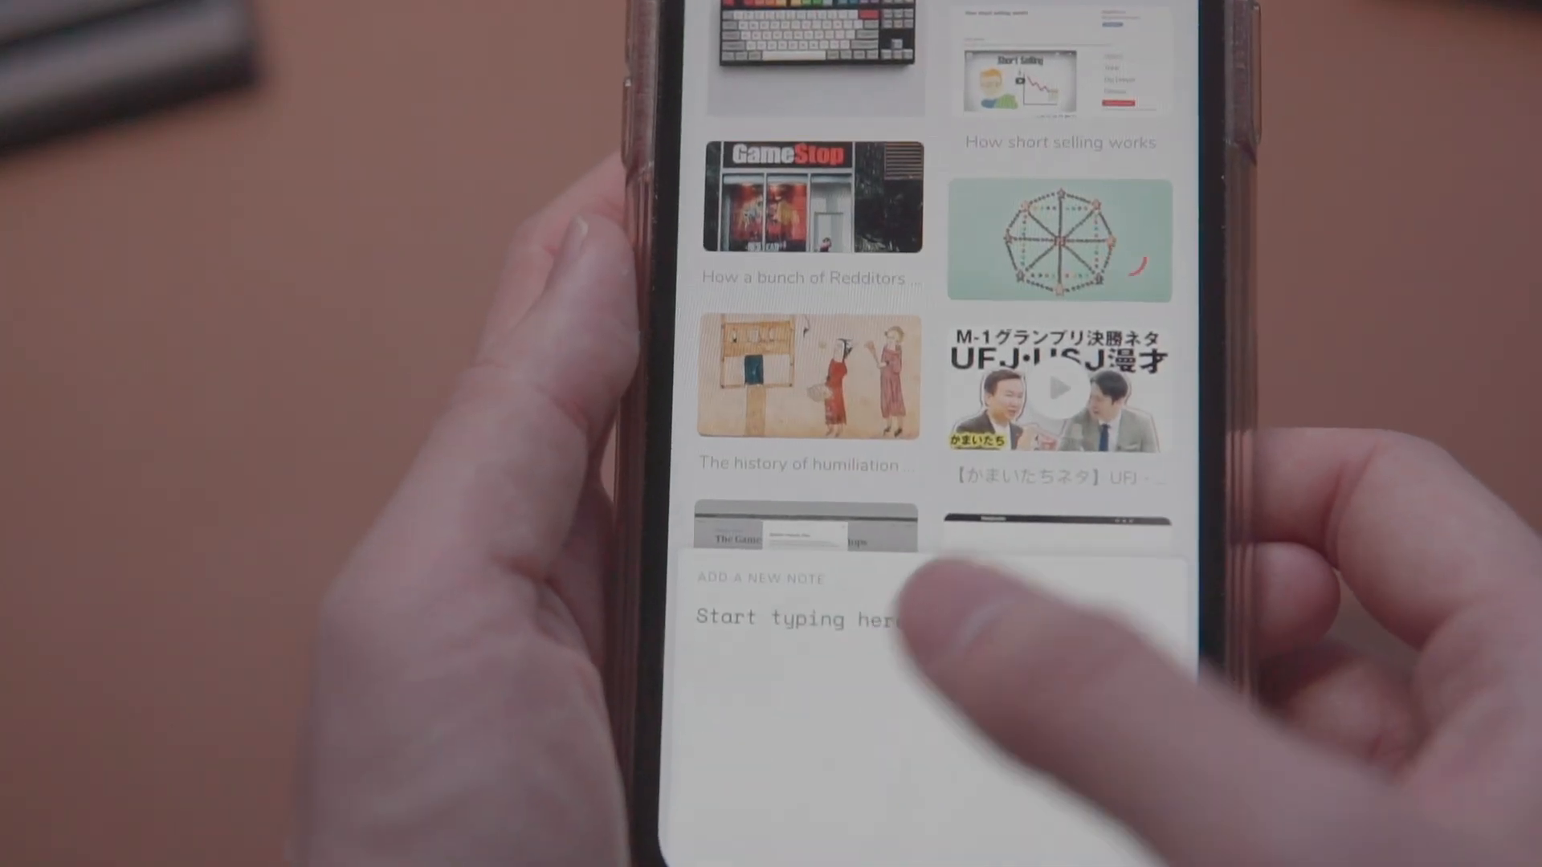
Filter mymind cards by the Funny tag and browse the comedy videos.
click(800, 620)
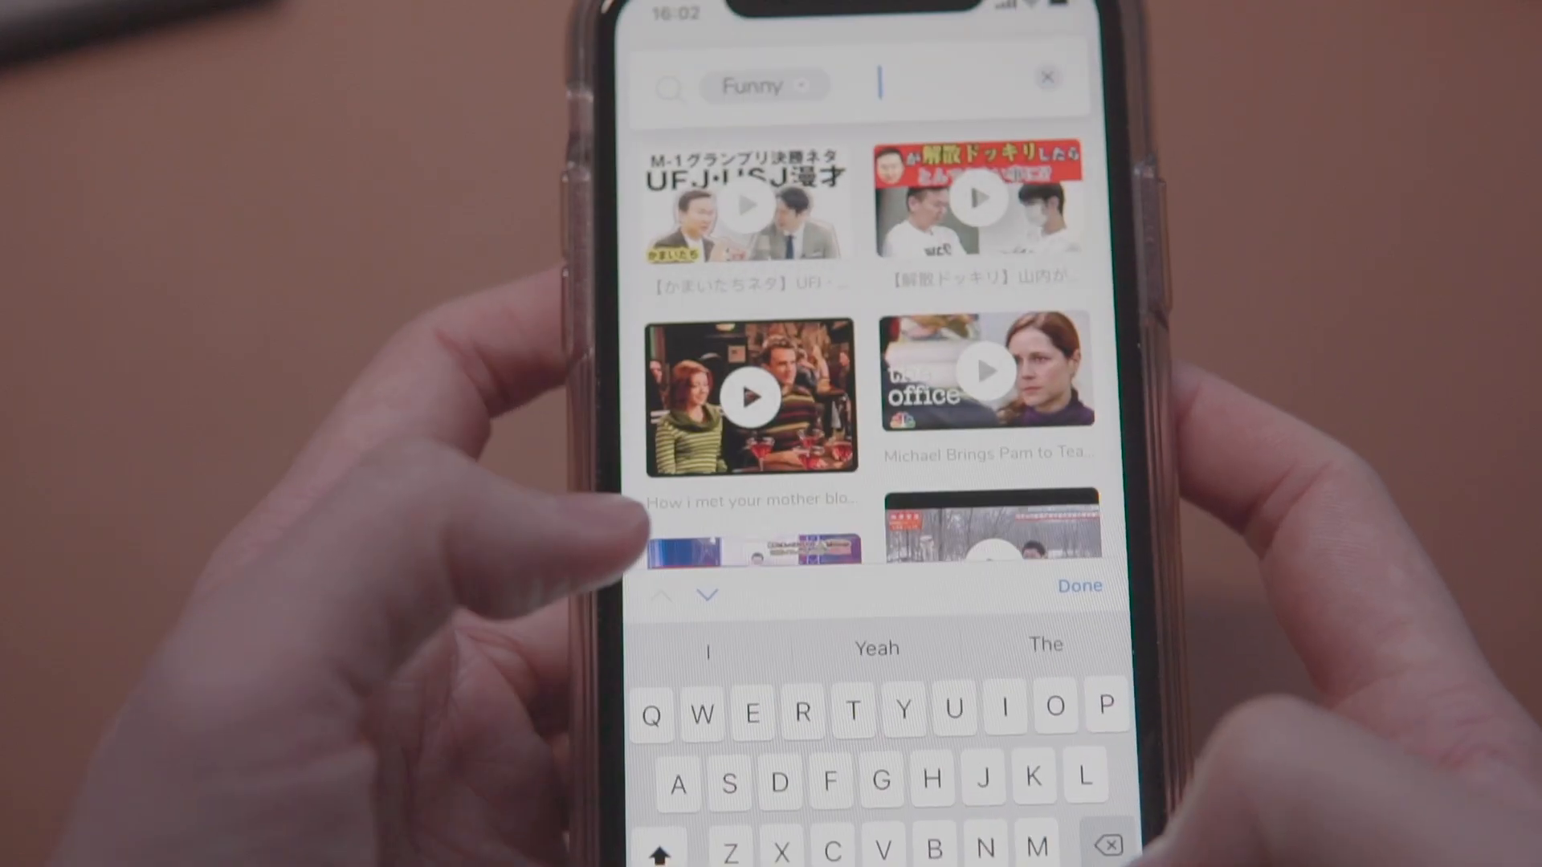
scroll(down, 3)
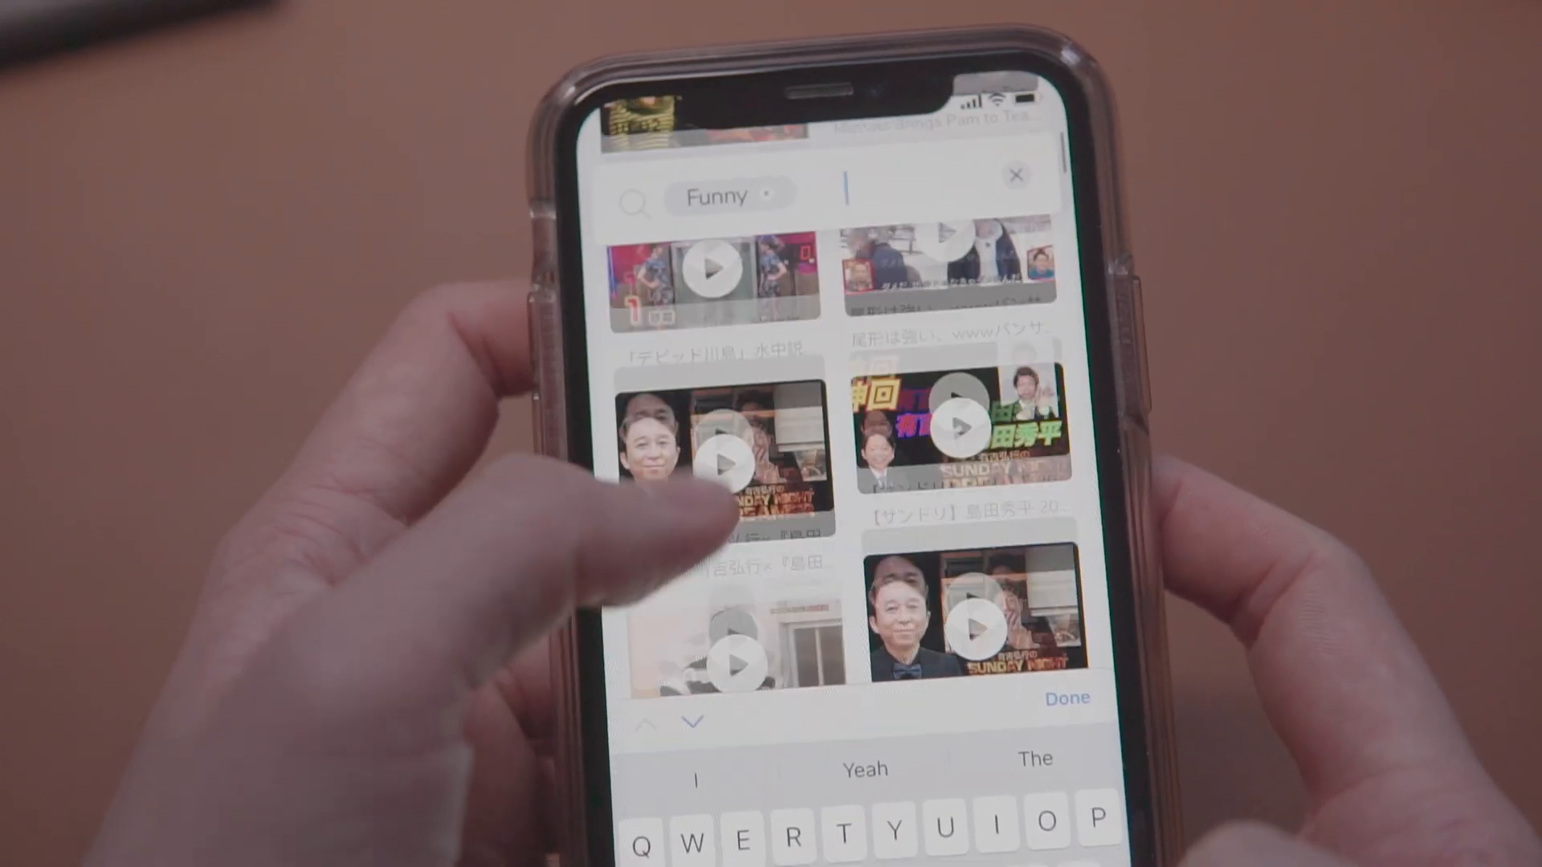
scroll(down, 3)
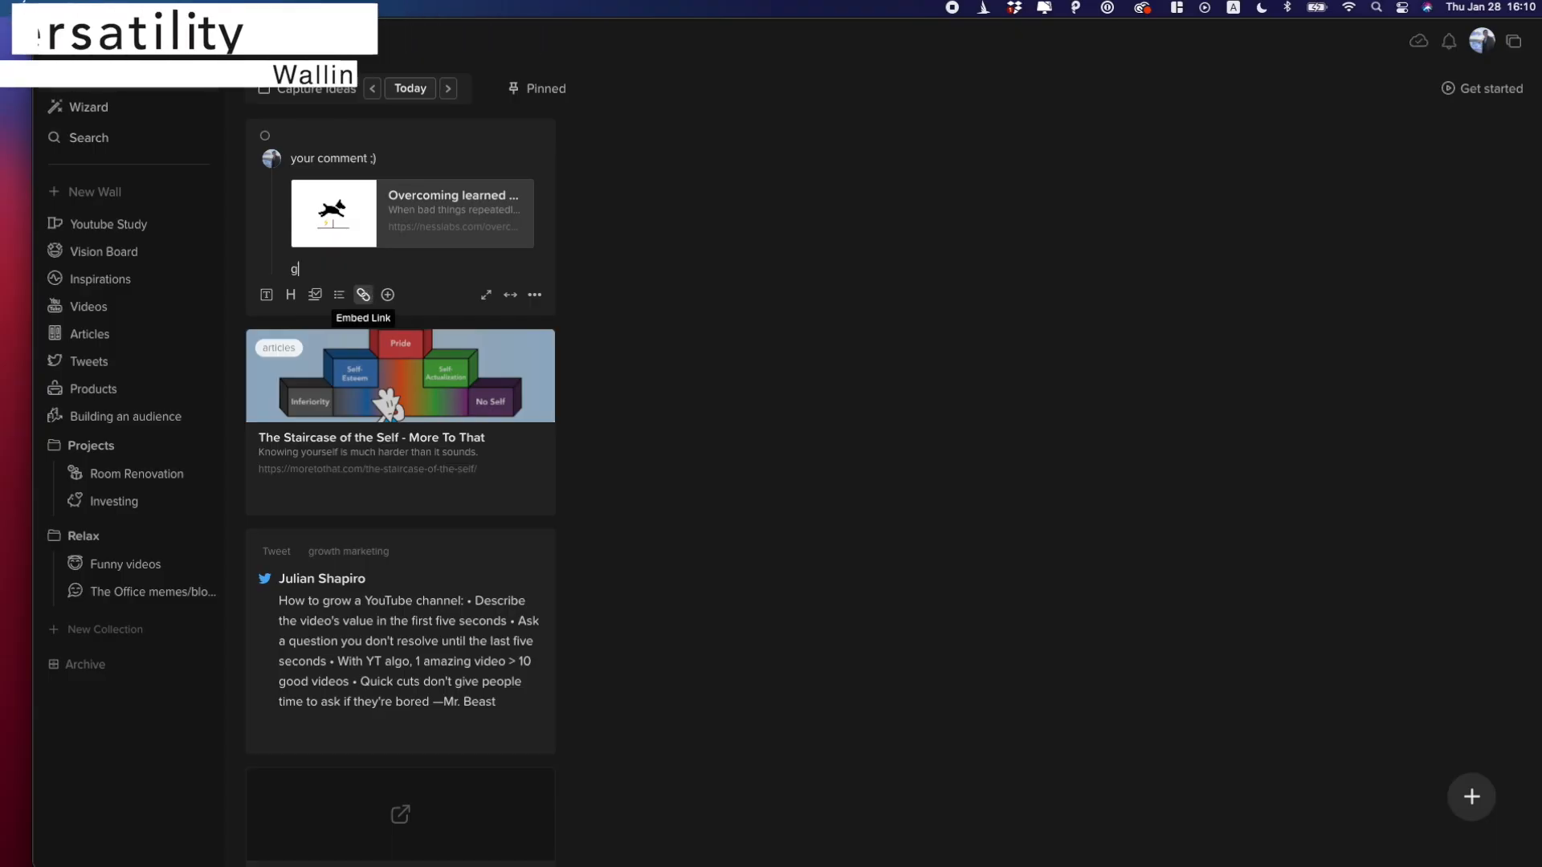
Comment 'great article!!' on the daily article and go to The Office memes/bloopers wall.
text(reat article!!)
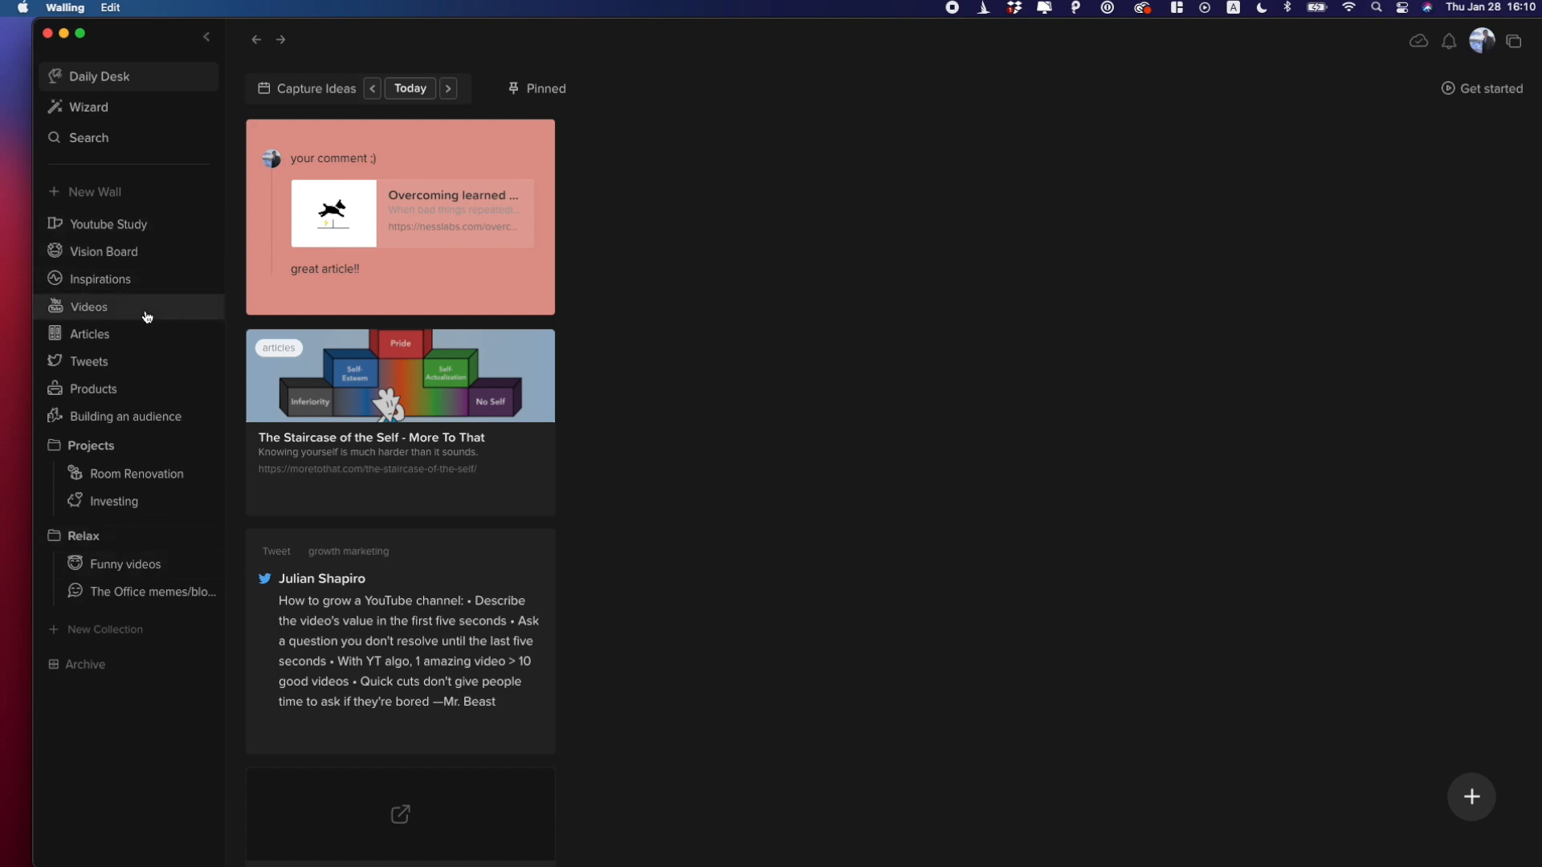
click(90, 306)
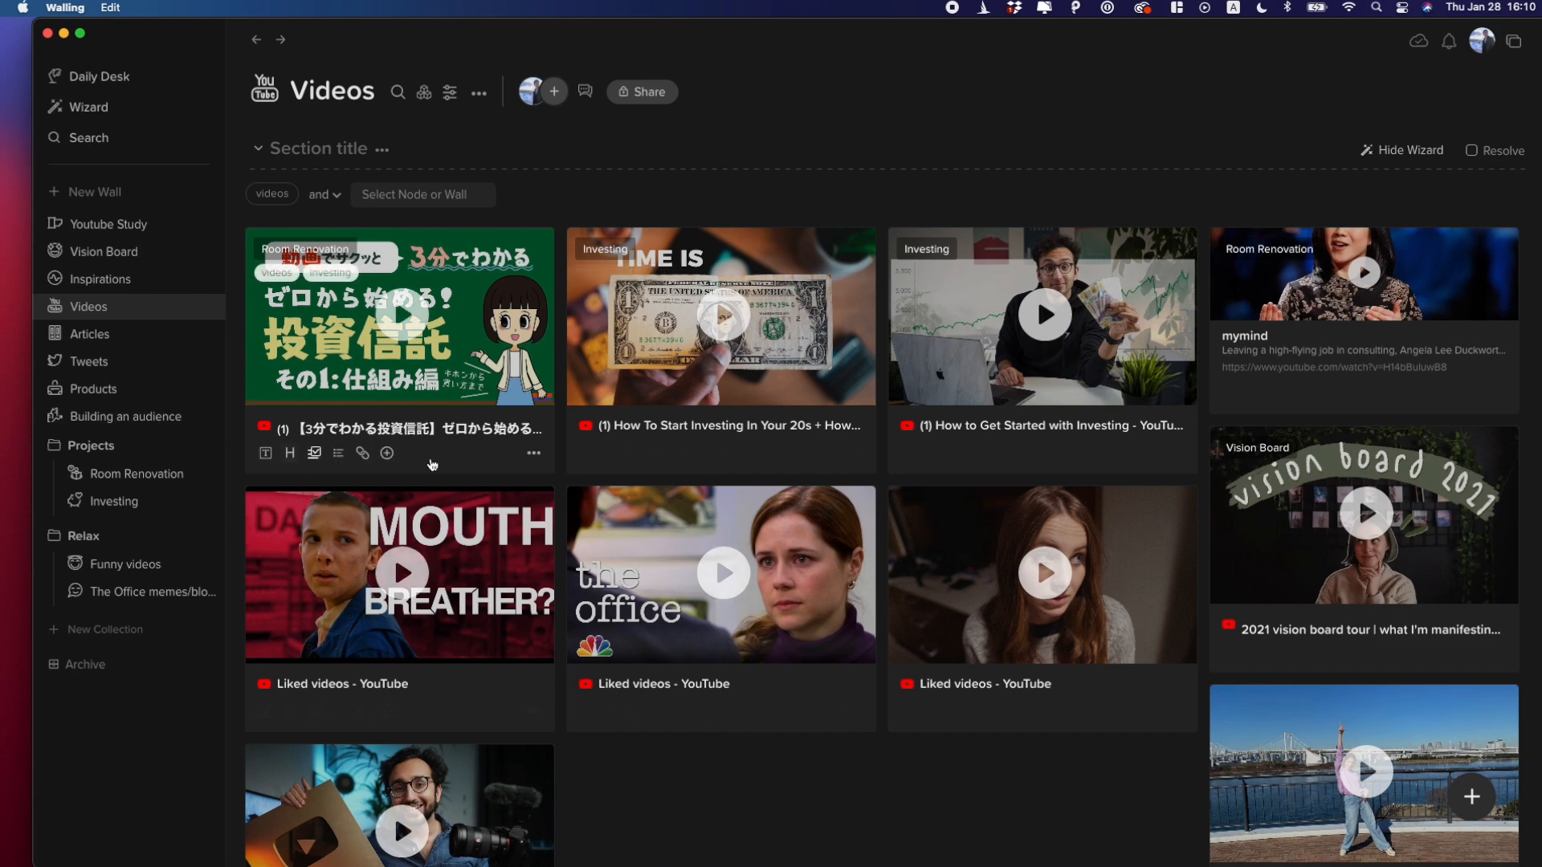
click(146, 591)
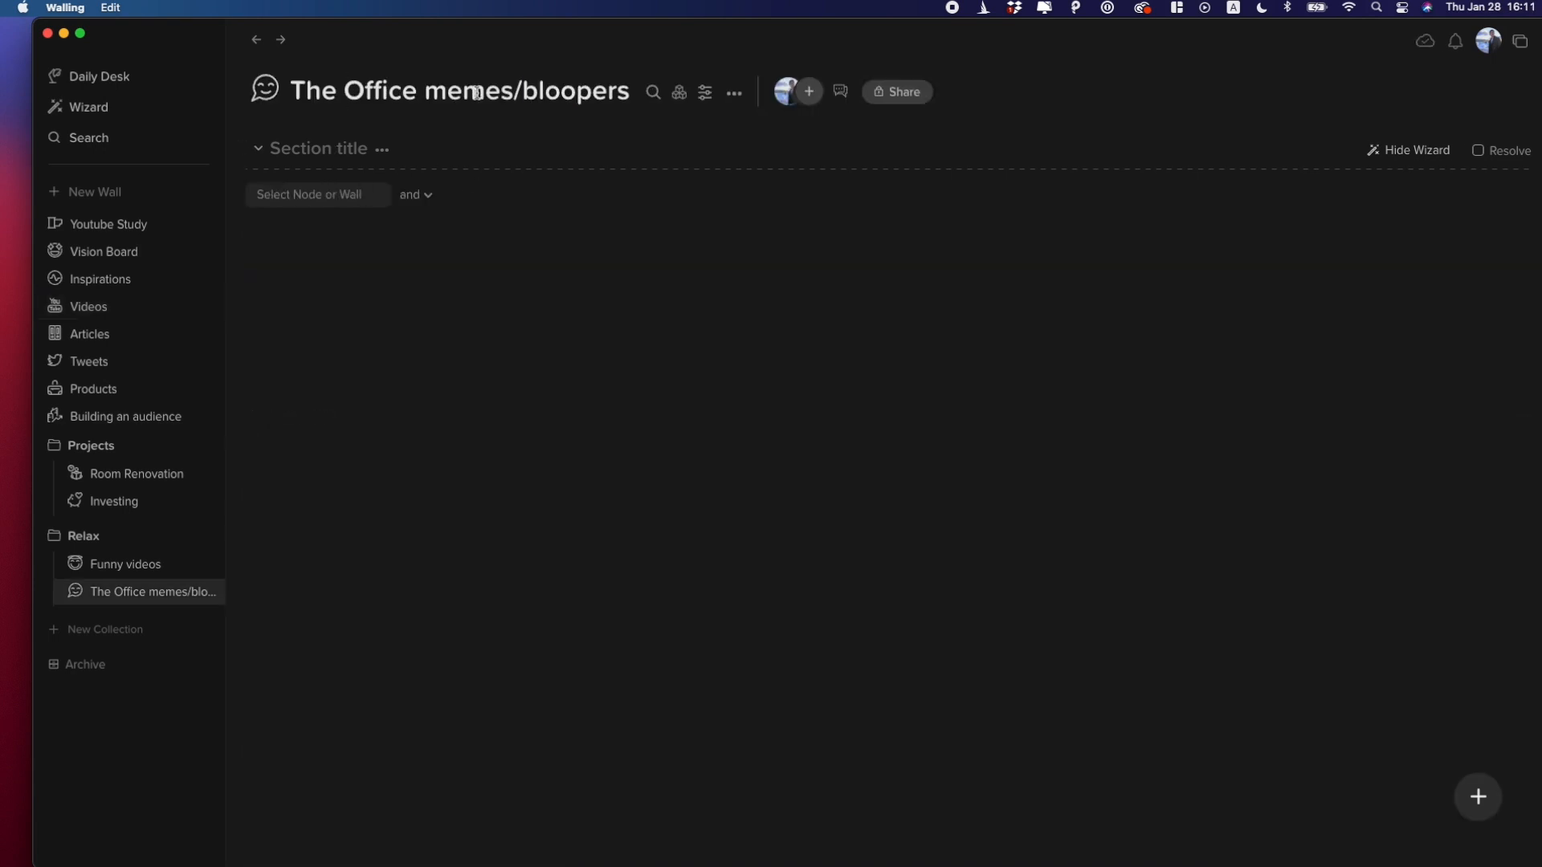
Feed The Office memes/bloopers wall with items tagged 'the office', then move to the Products wall.
click(317, 195)
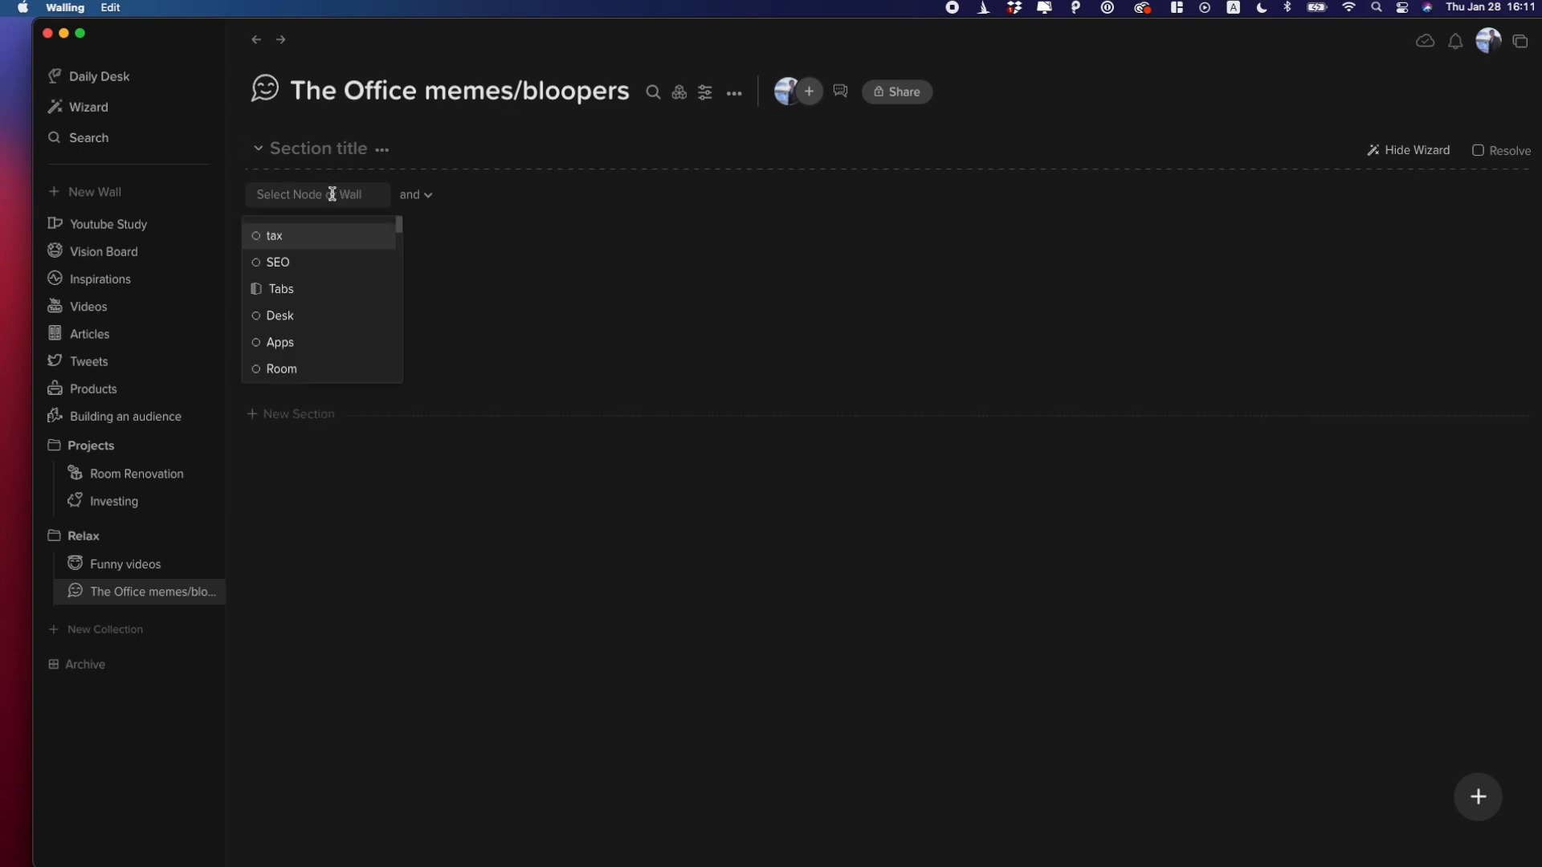
text(the)
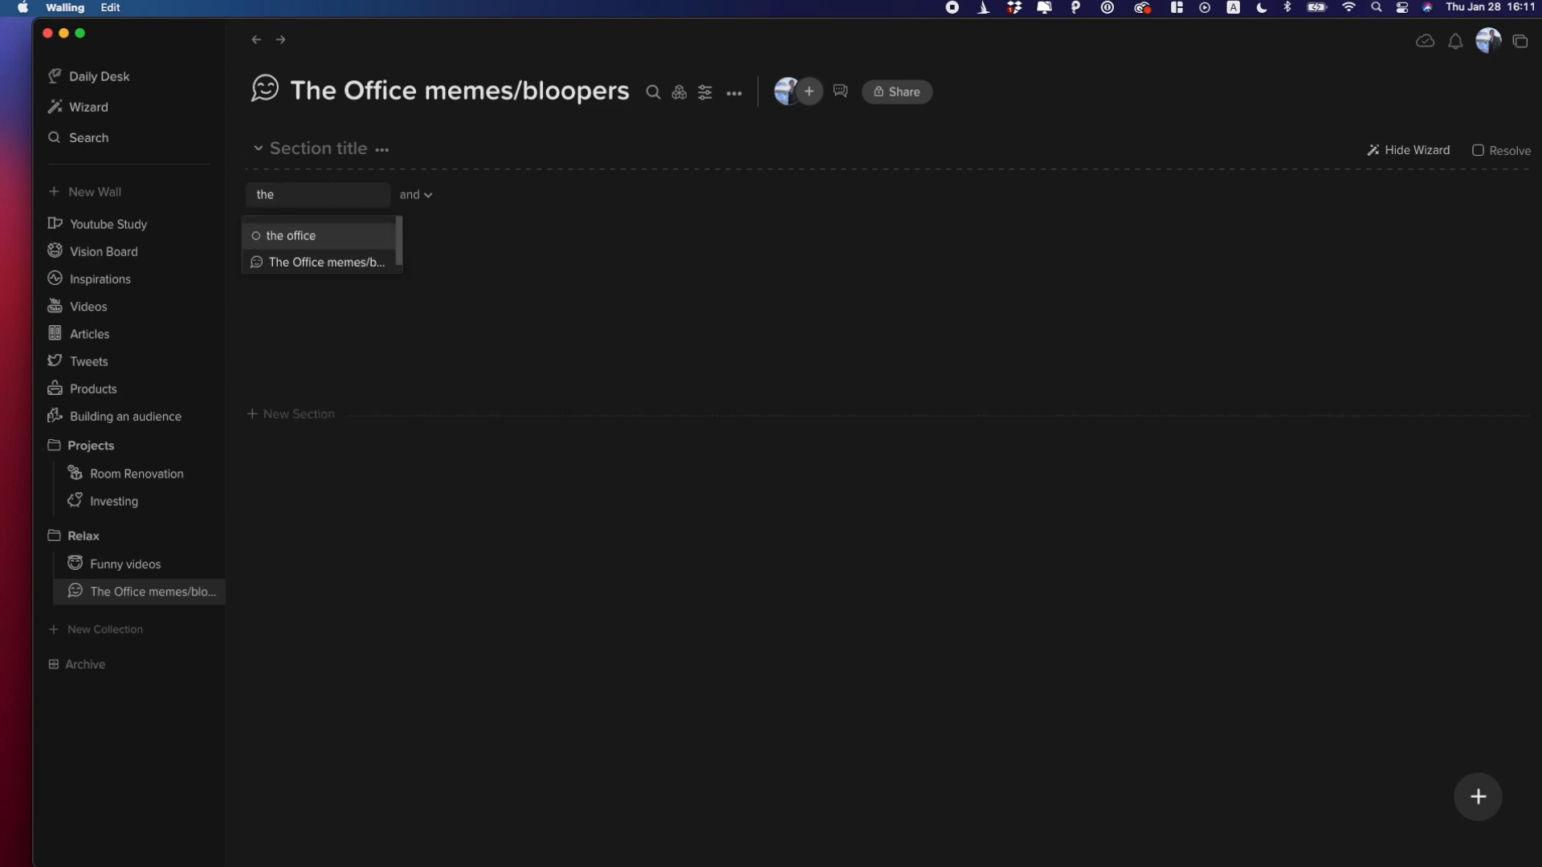
click(290, 235)
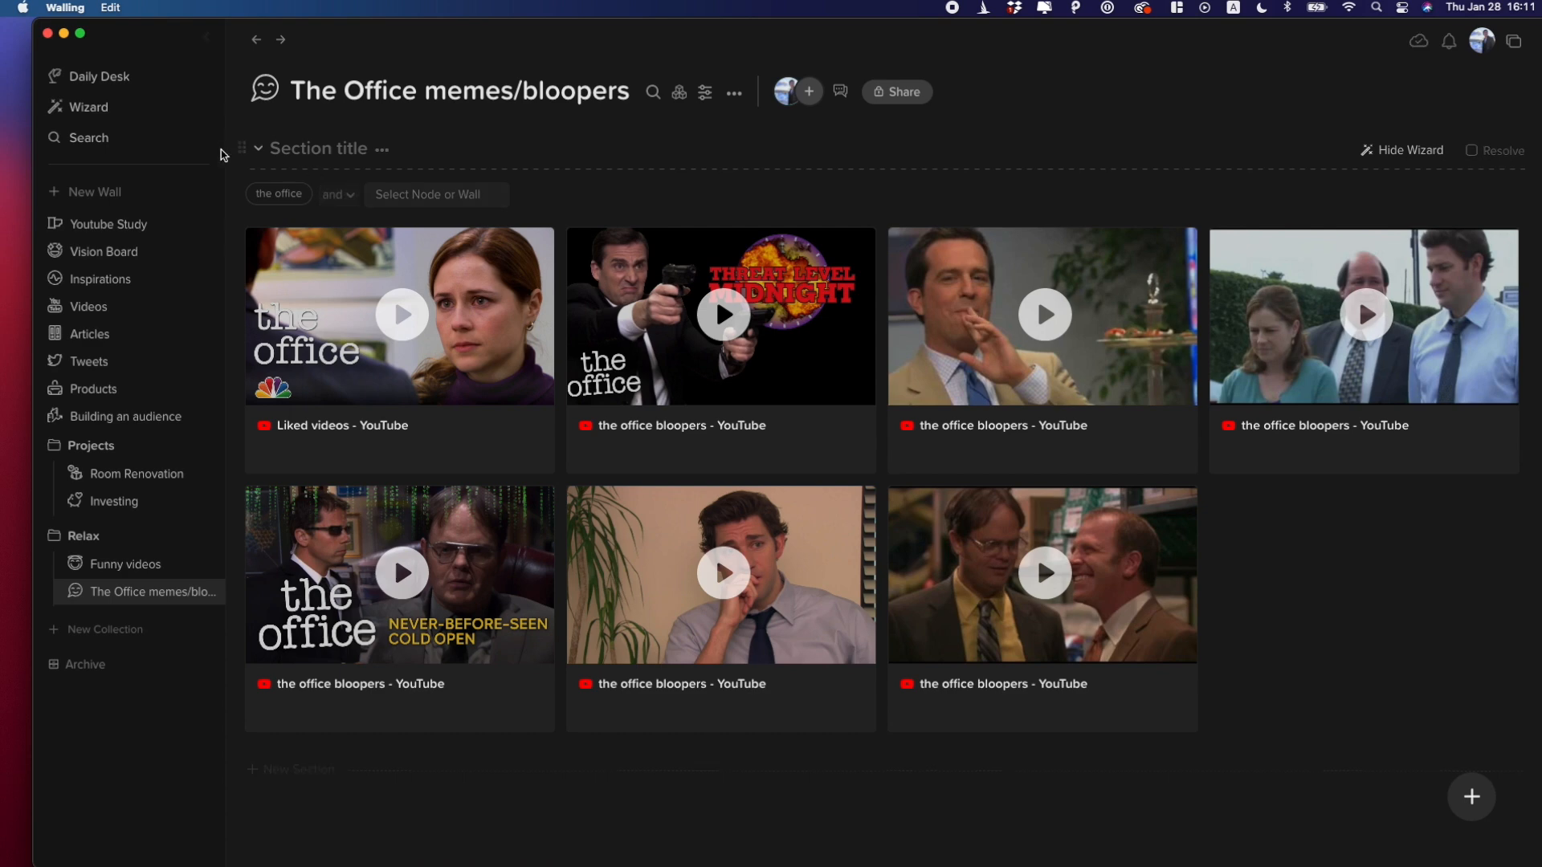
mouse_move(1026, 622)
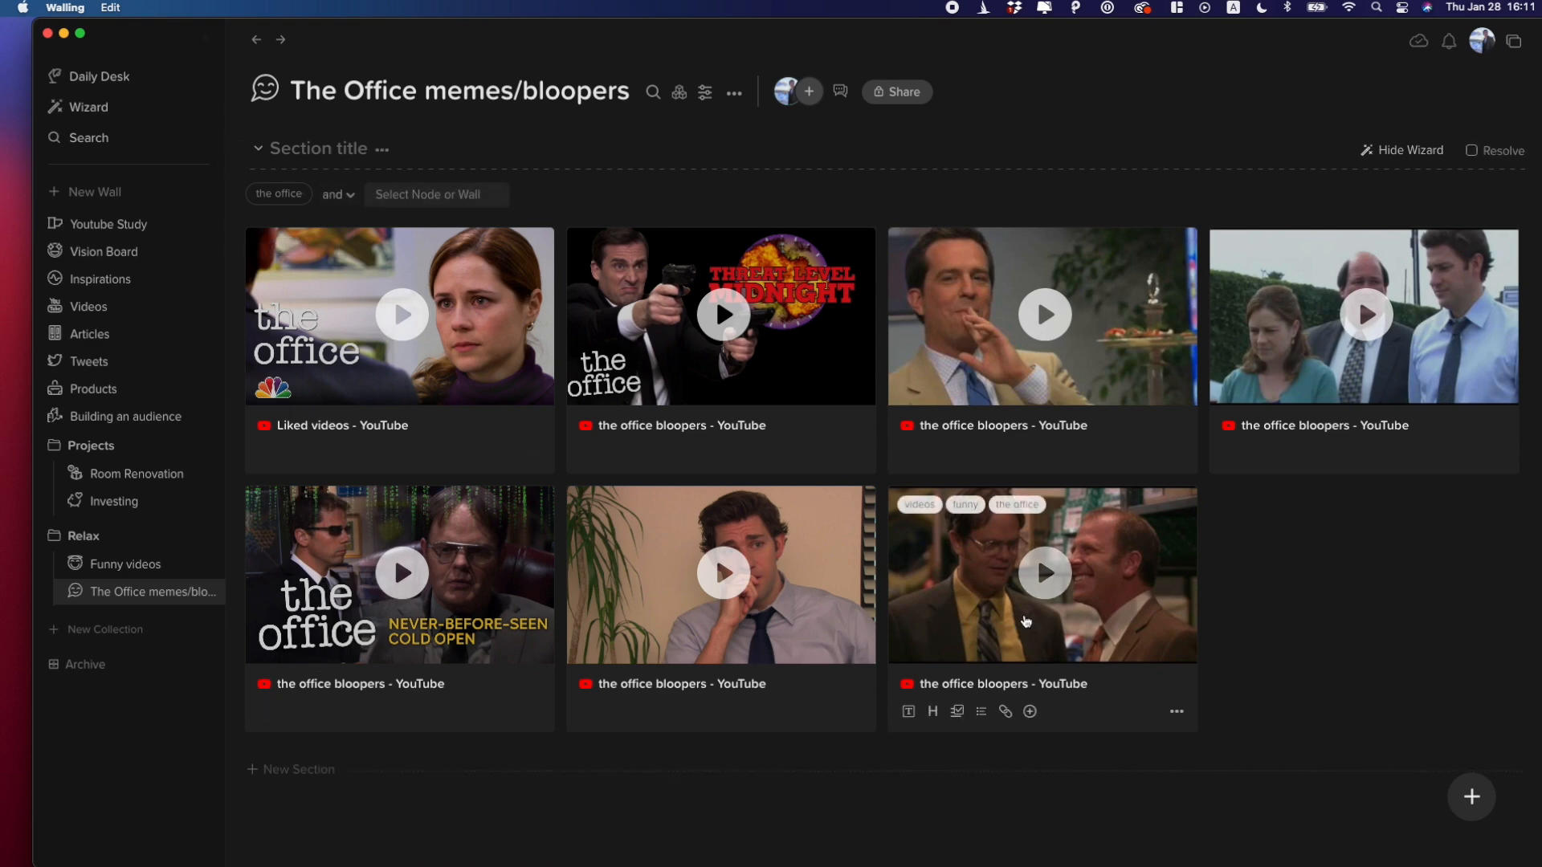
click(93, 389)
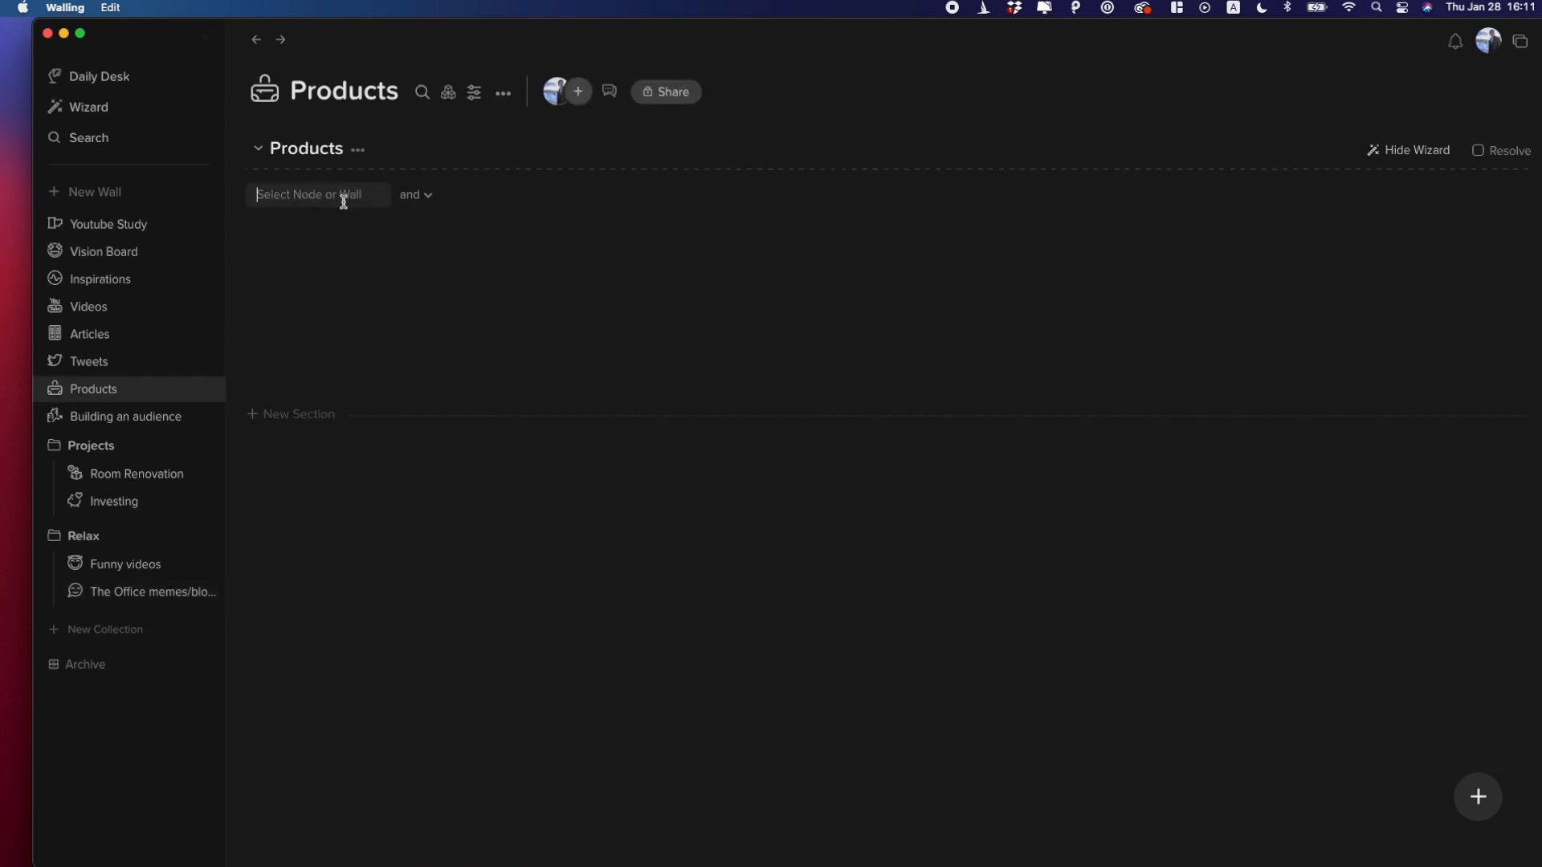
text(pr)
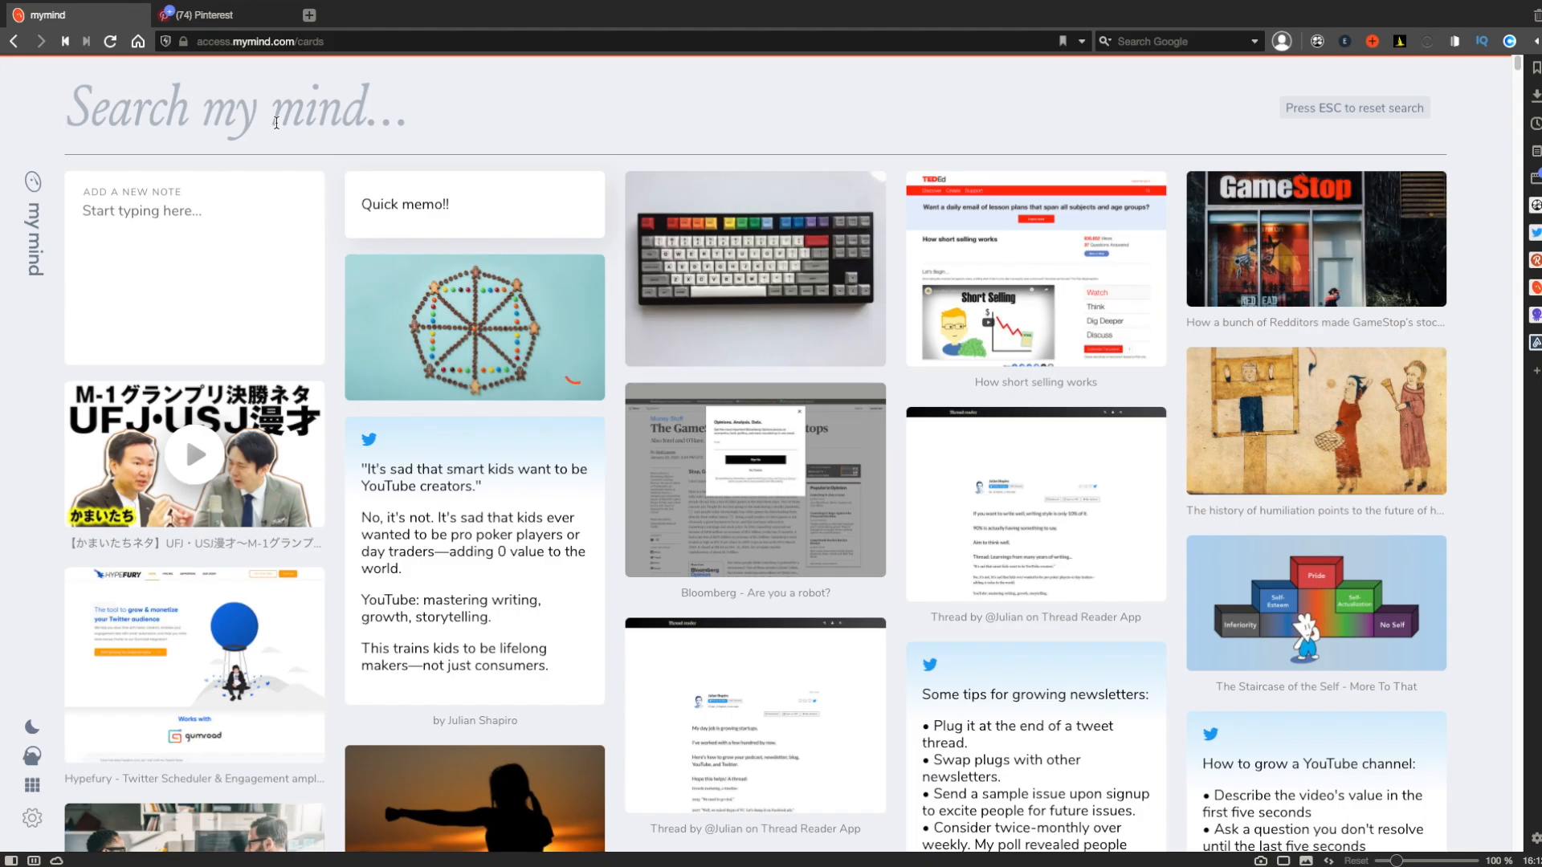
Search mymind for 'the office' to compare with the Walling wall.
text(the office)
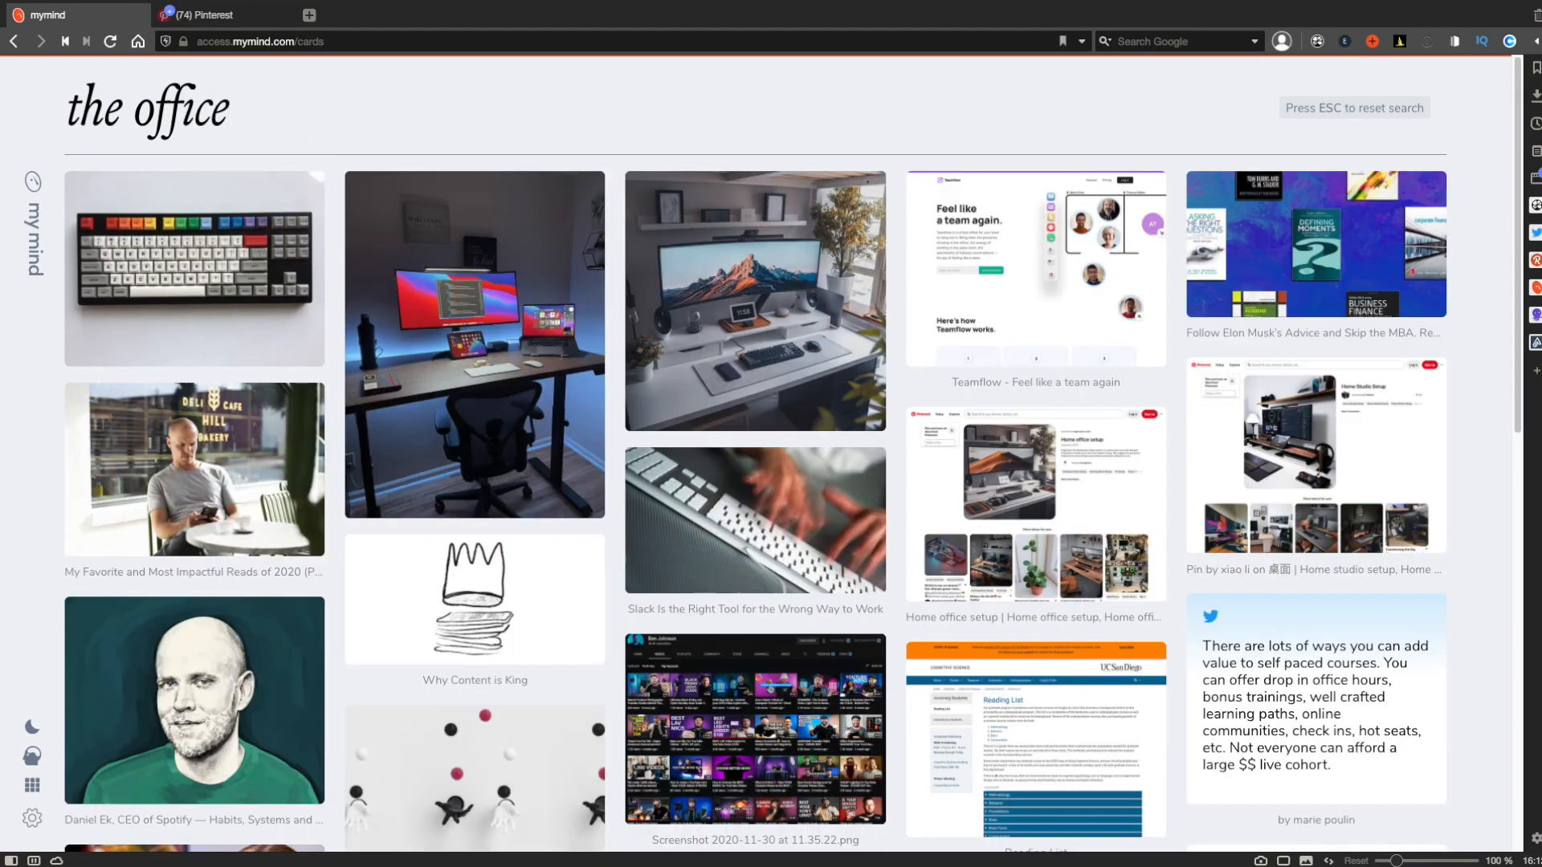
text(vid)
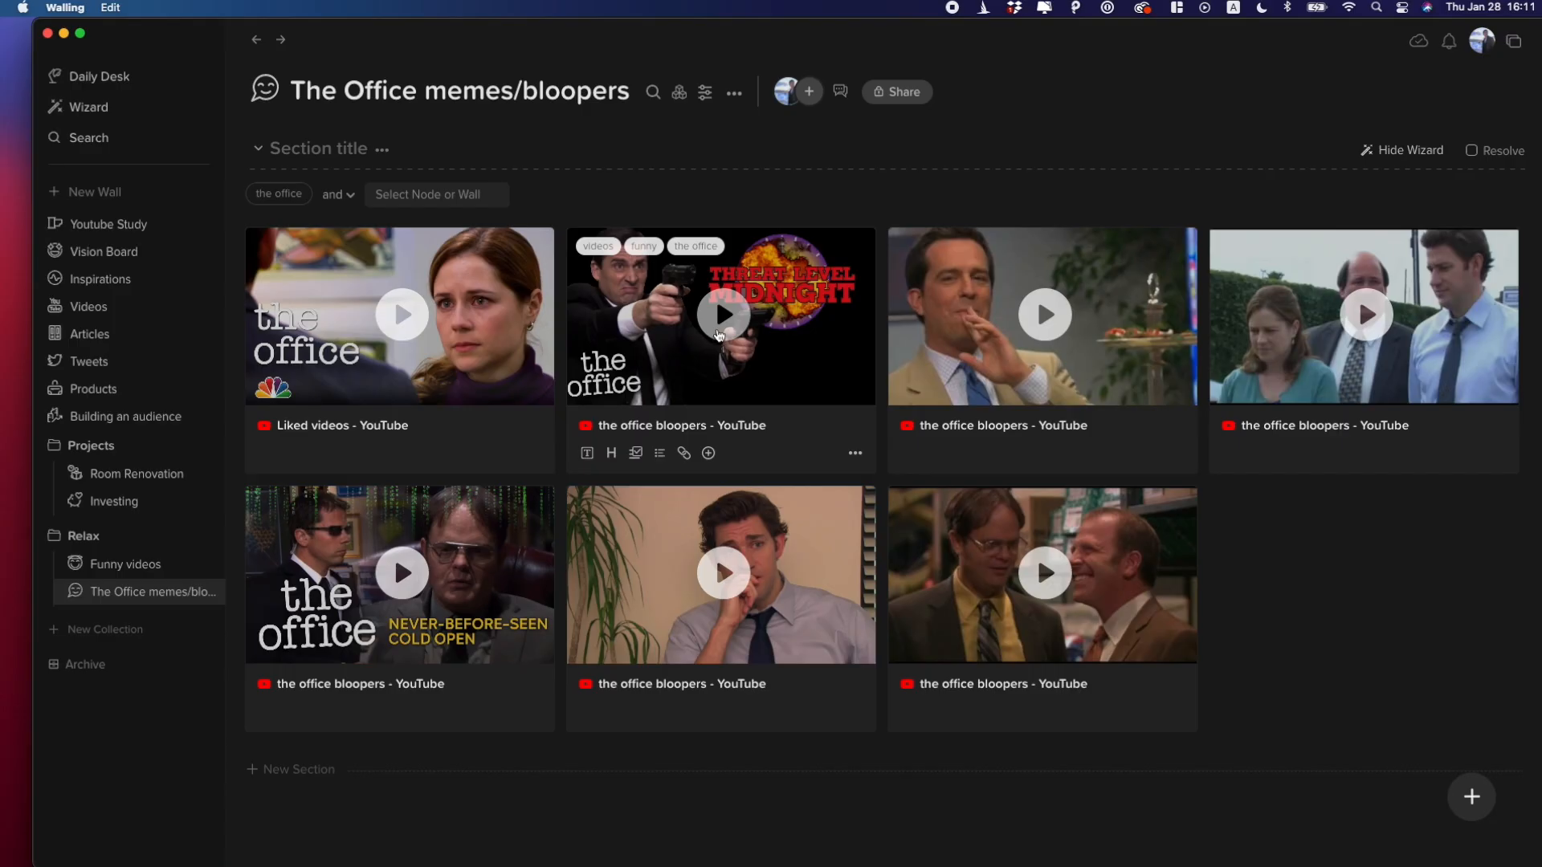
mouse_move(796, 448)
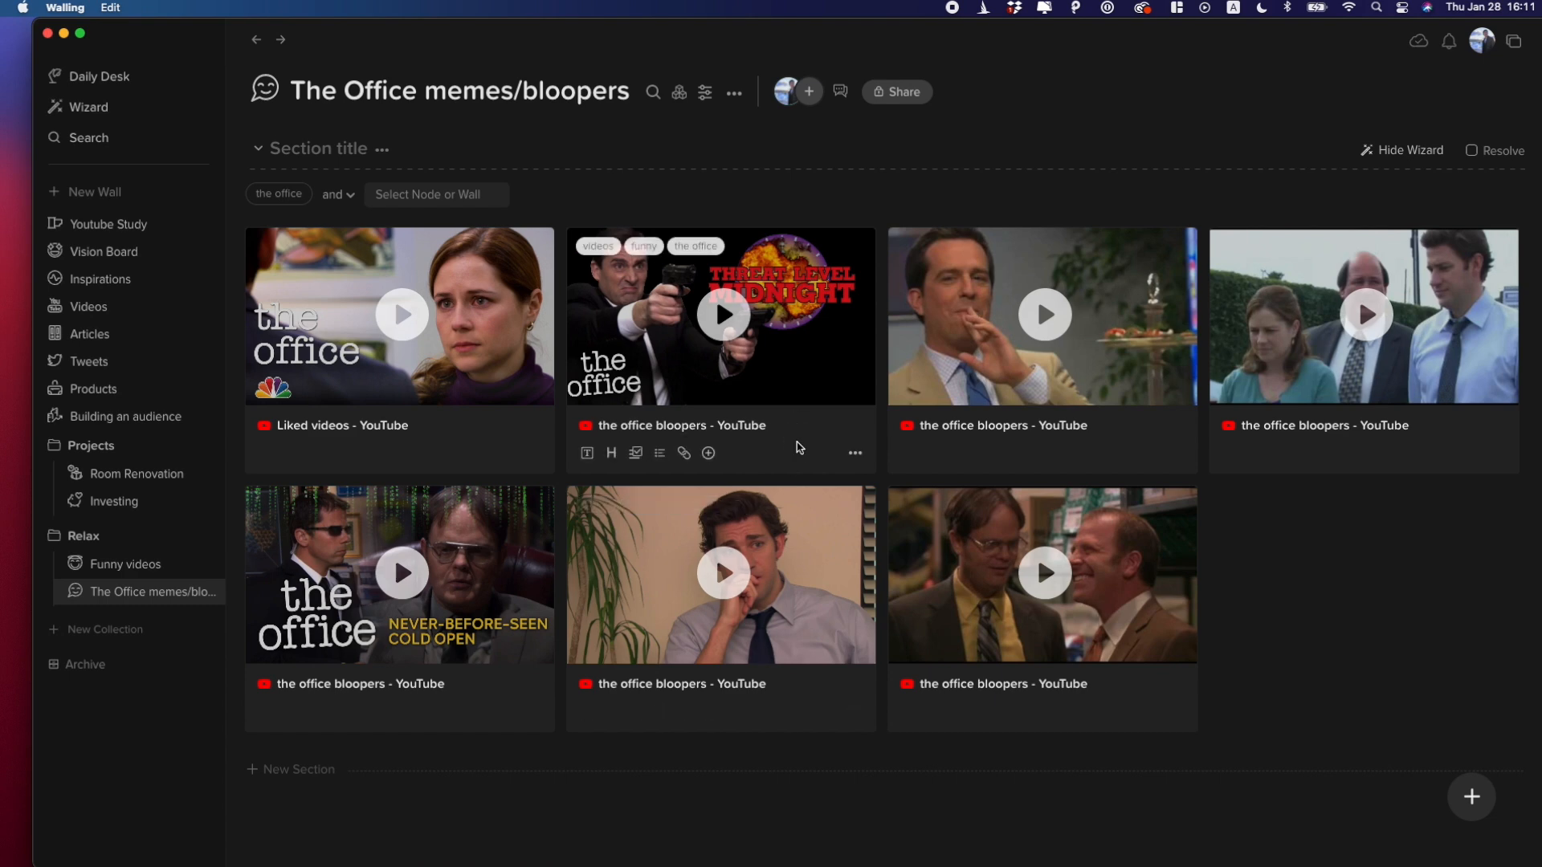
mouse_move(836, 322)
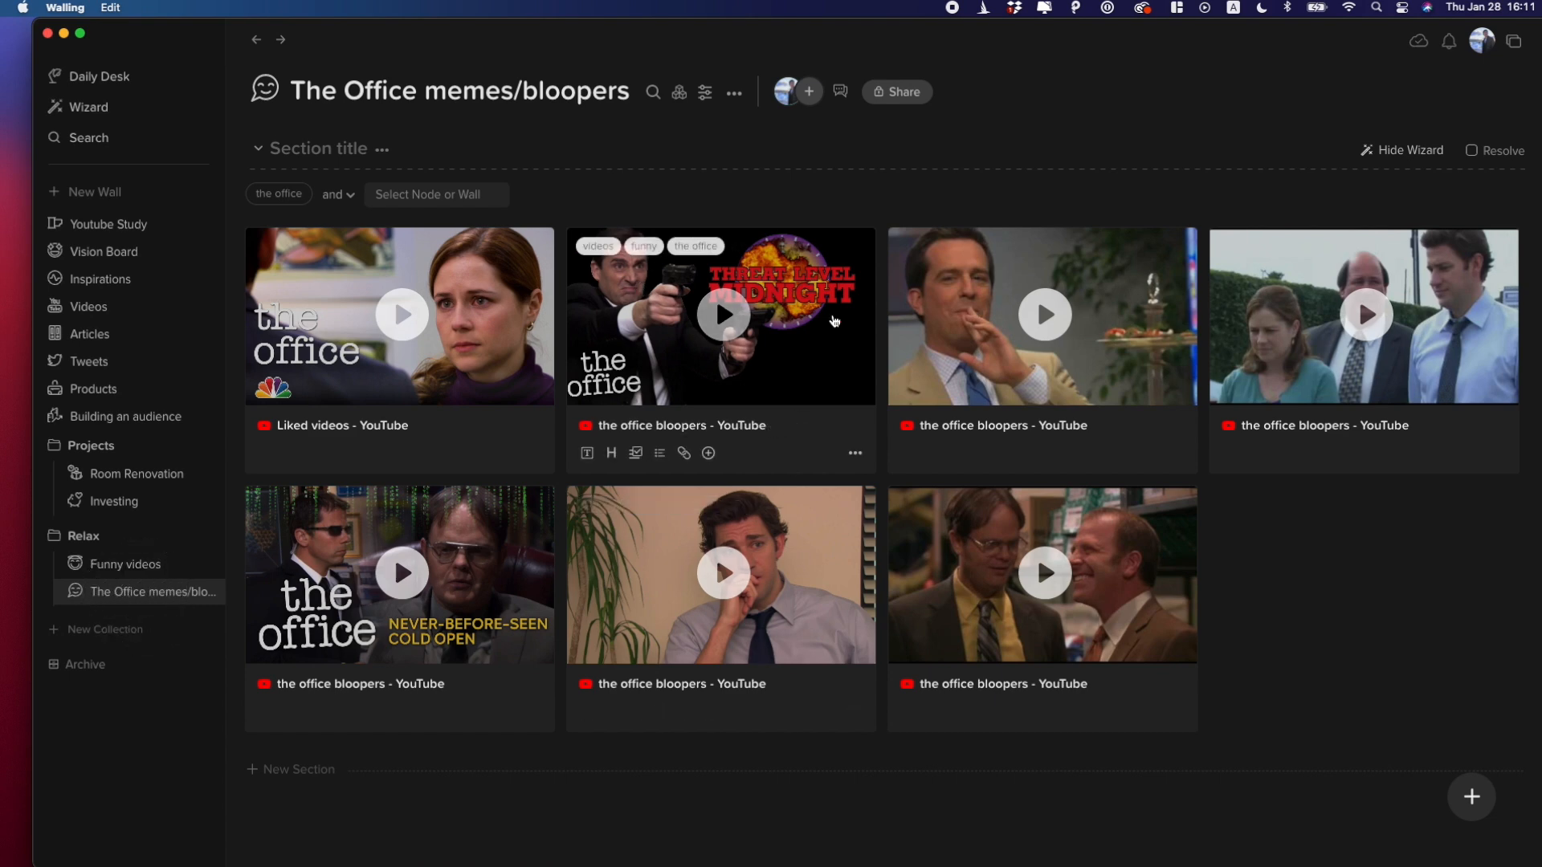
mouse_move(718, 326)
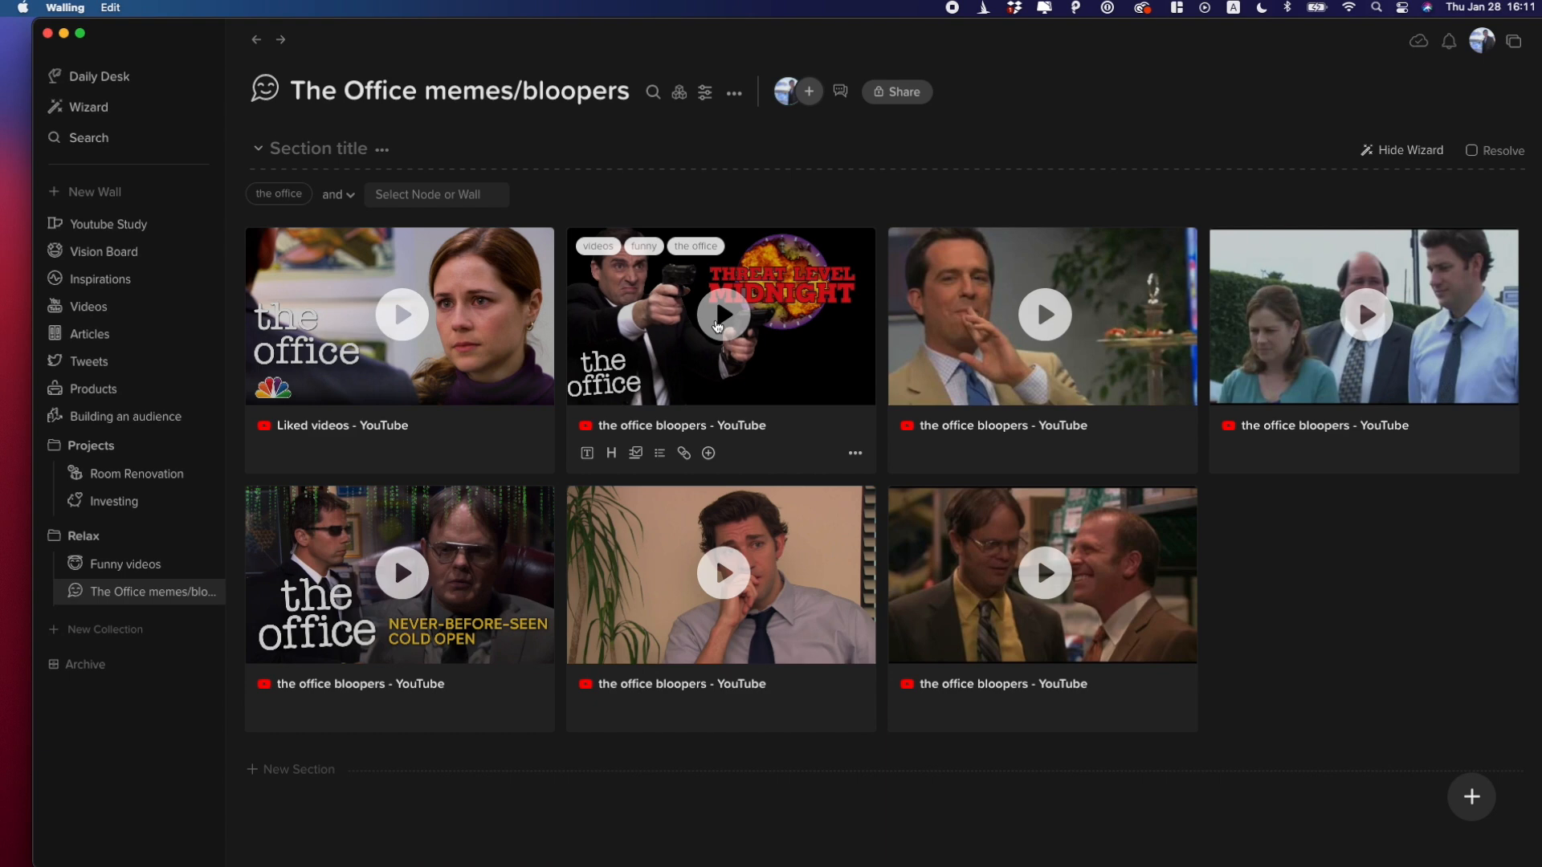
On the Products wall, note the Makuake card 'could be great for my room' and the keyboard card.
click(93, 389)
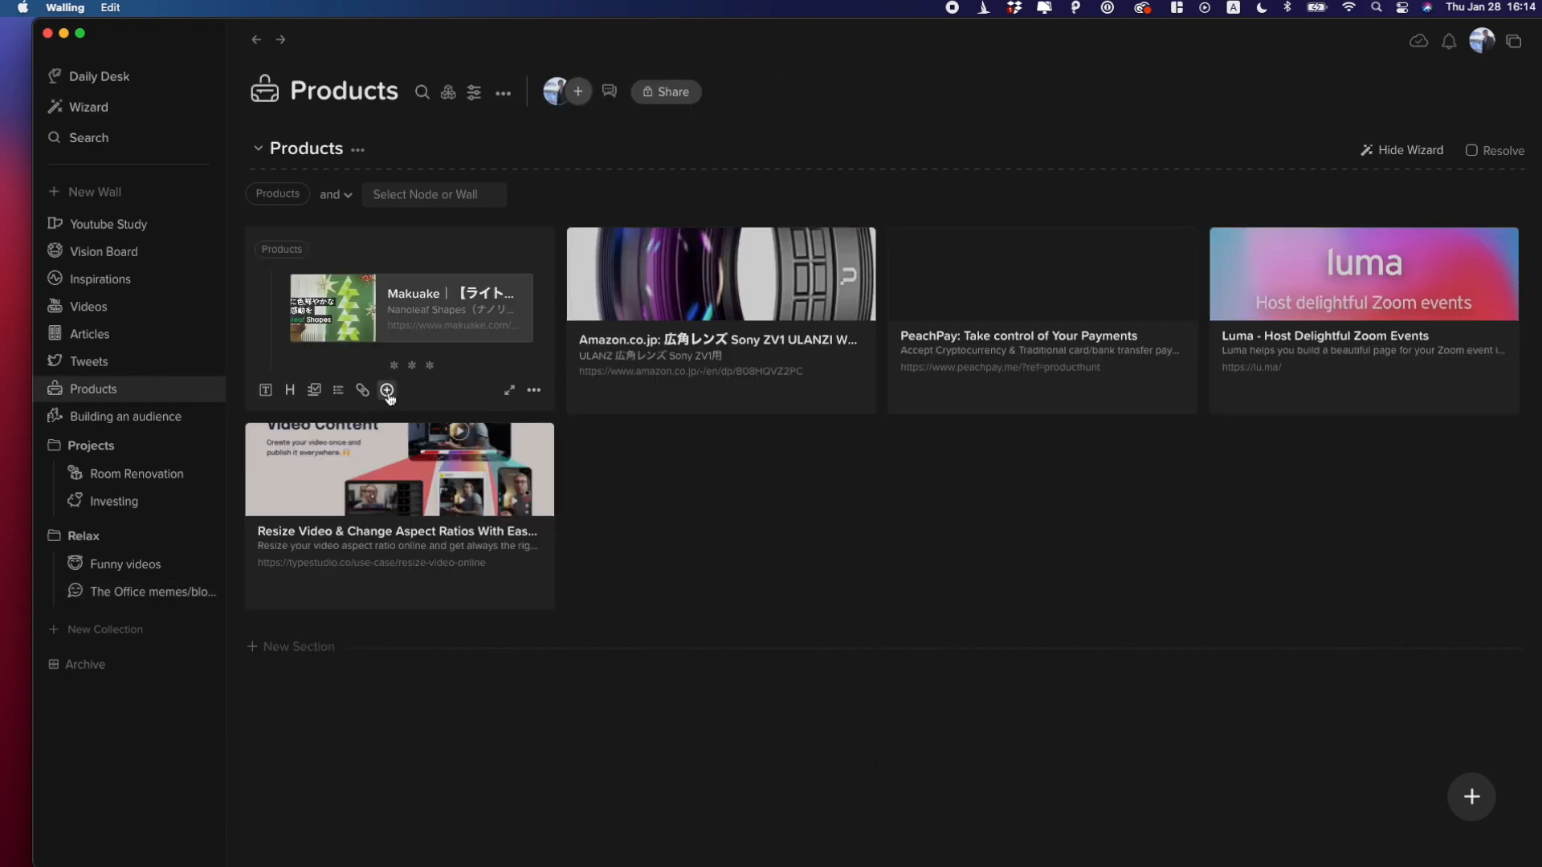
click(387, 391)
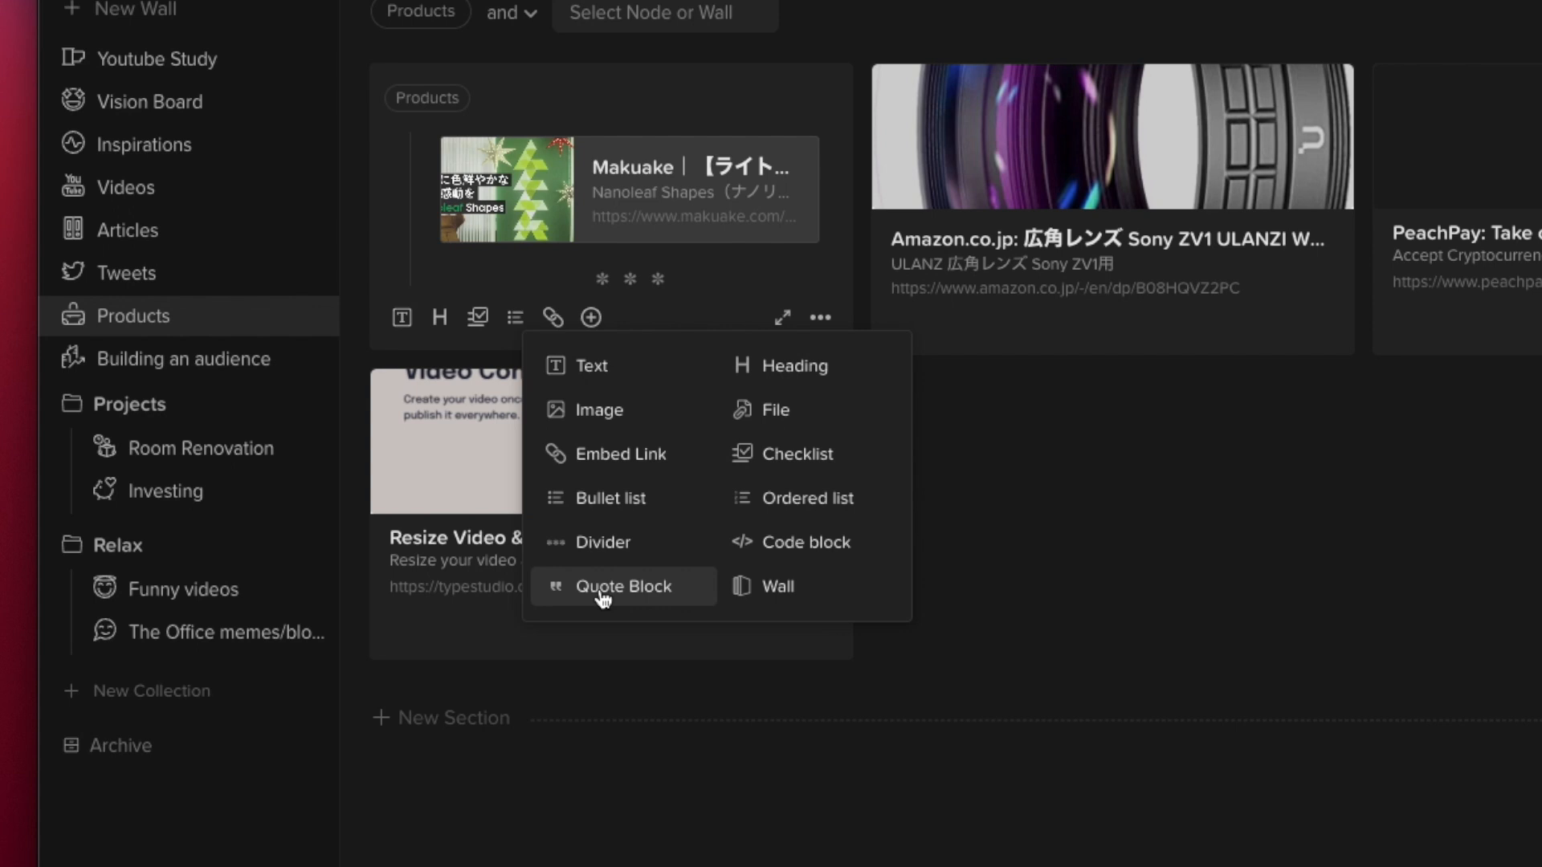
text(could be great for my room)
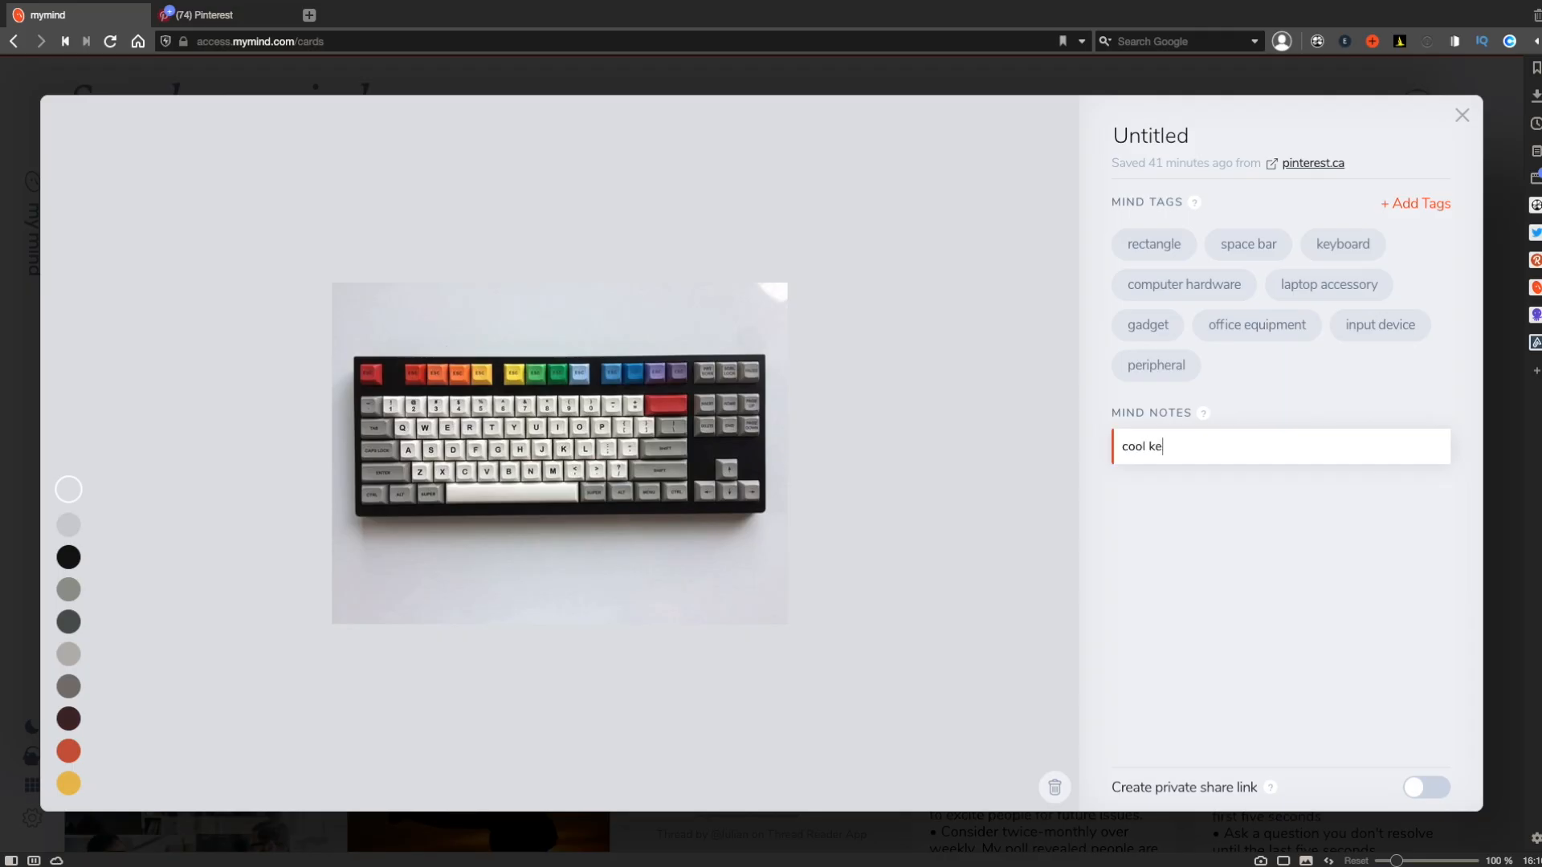
text(yboar)
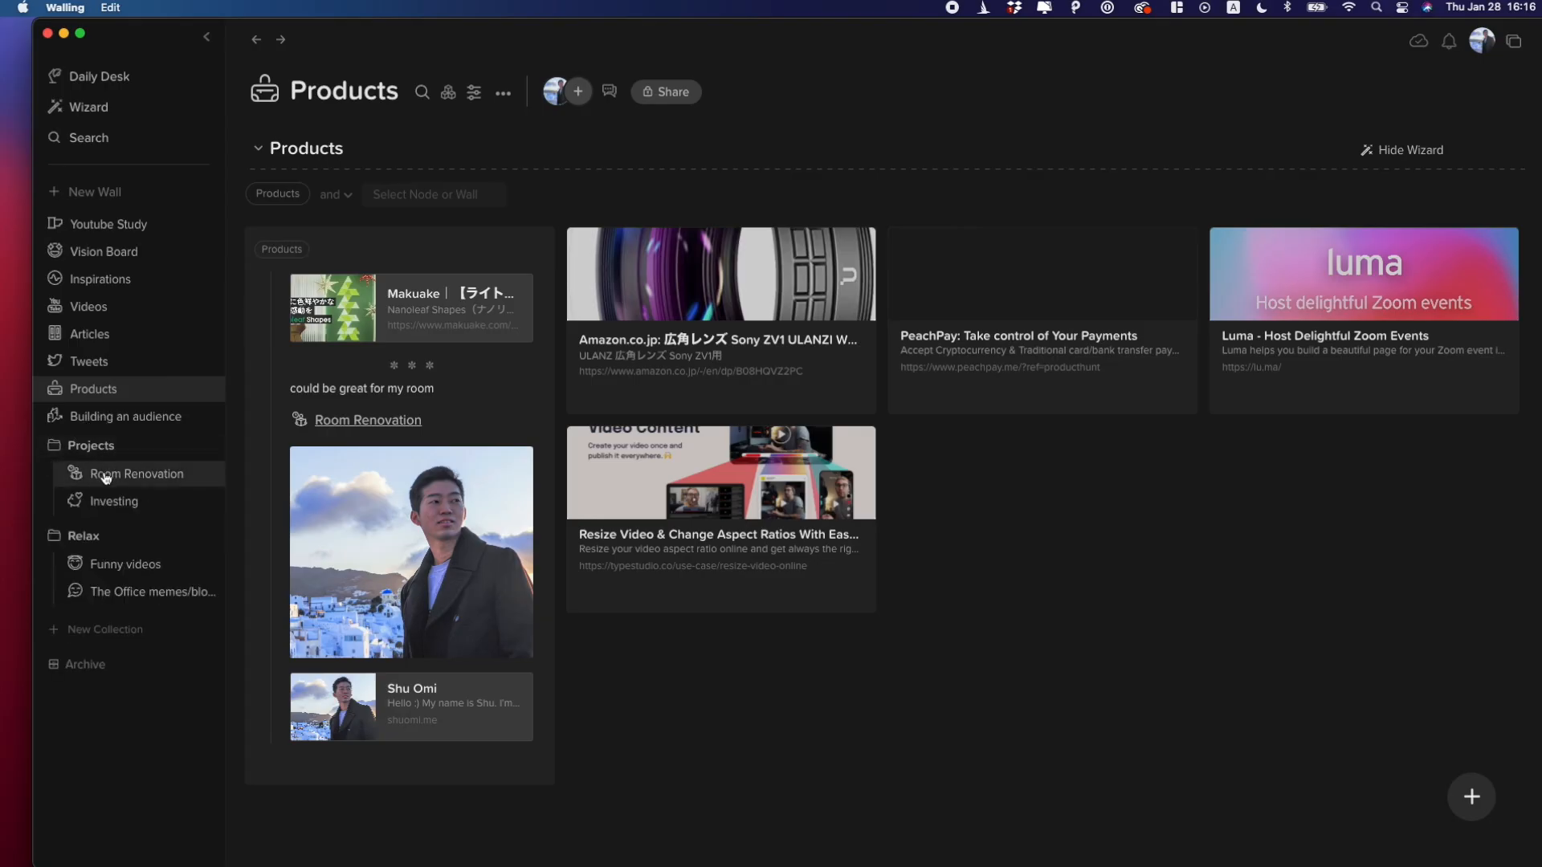
Browse the Desk Setup Inspirations photos on the Room Renovation wall.
click(138, 472)
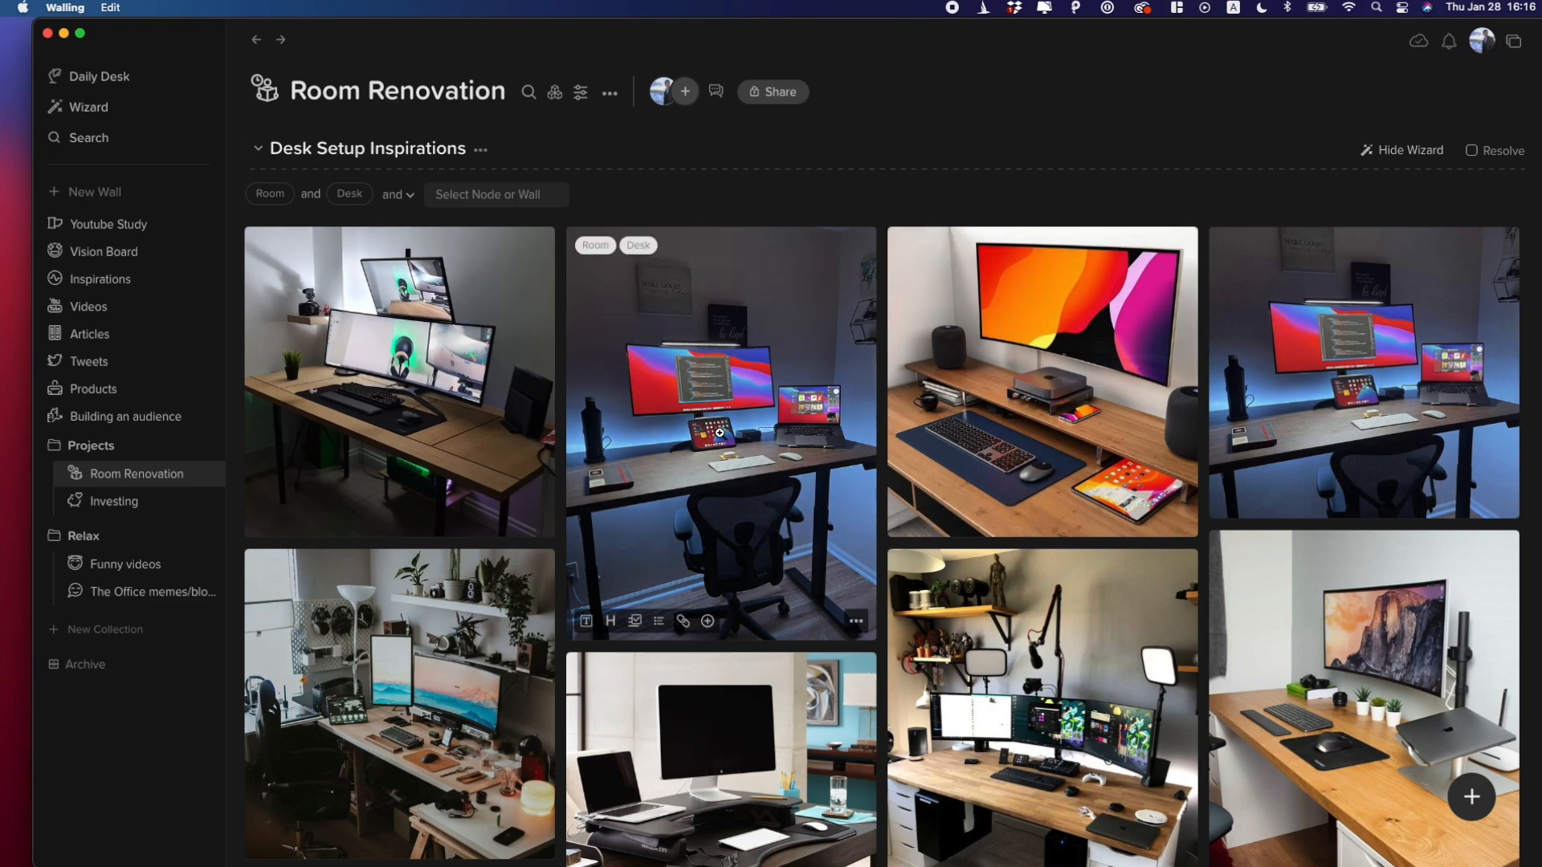
scroll(down, 3)
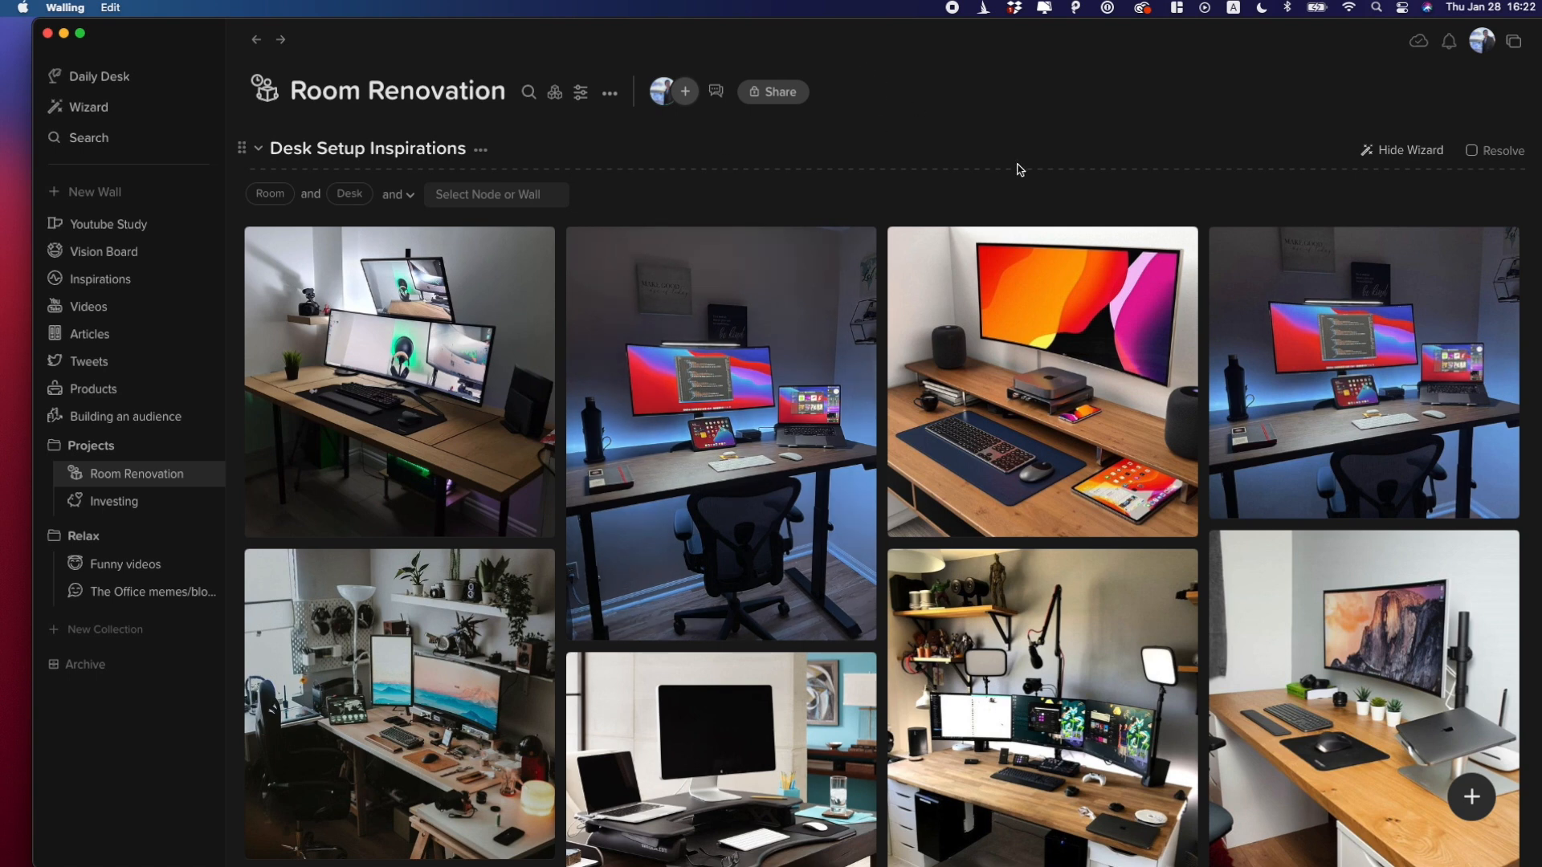
click(196, 15)
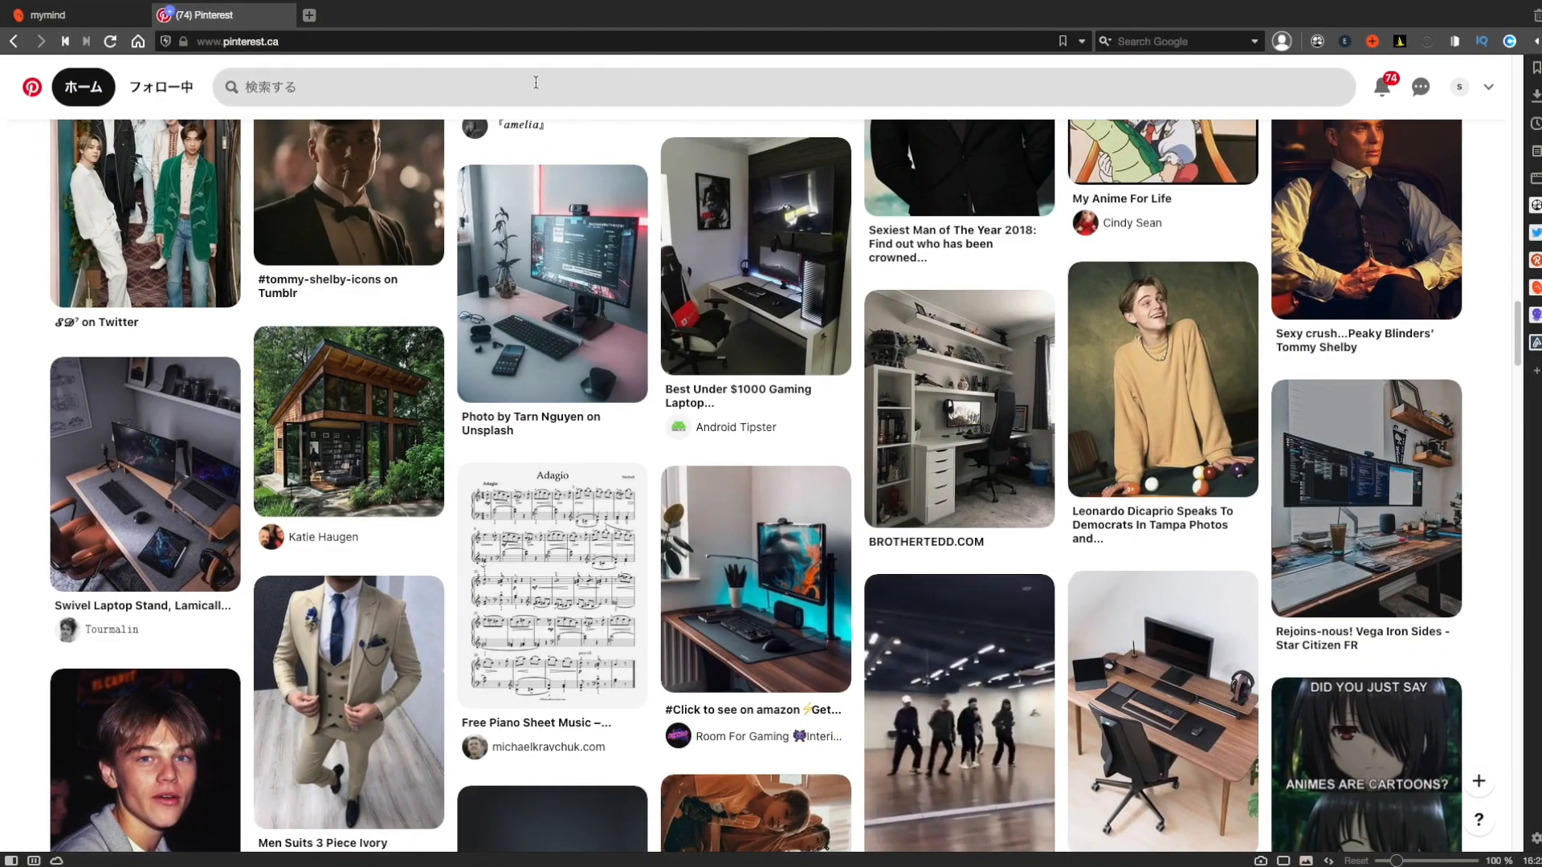
Search Pinterest for 'photography tips'.
text(photography ti)
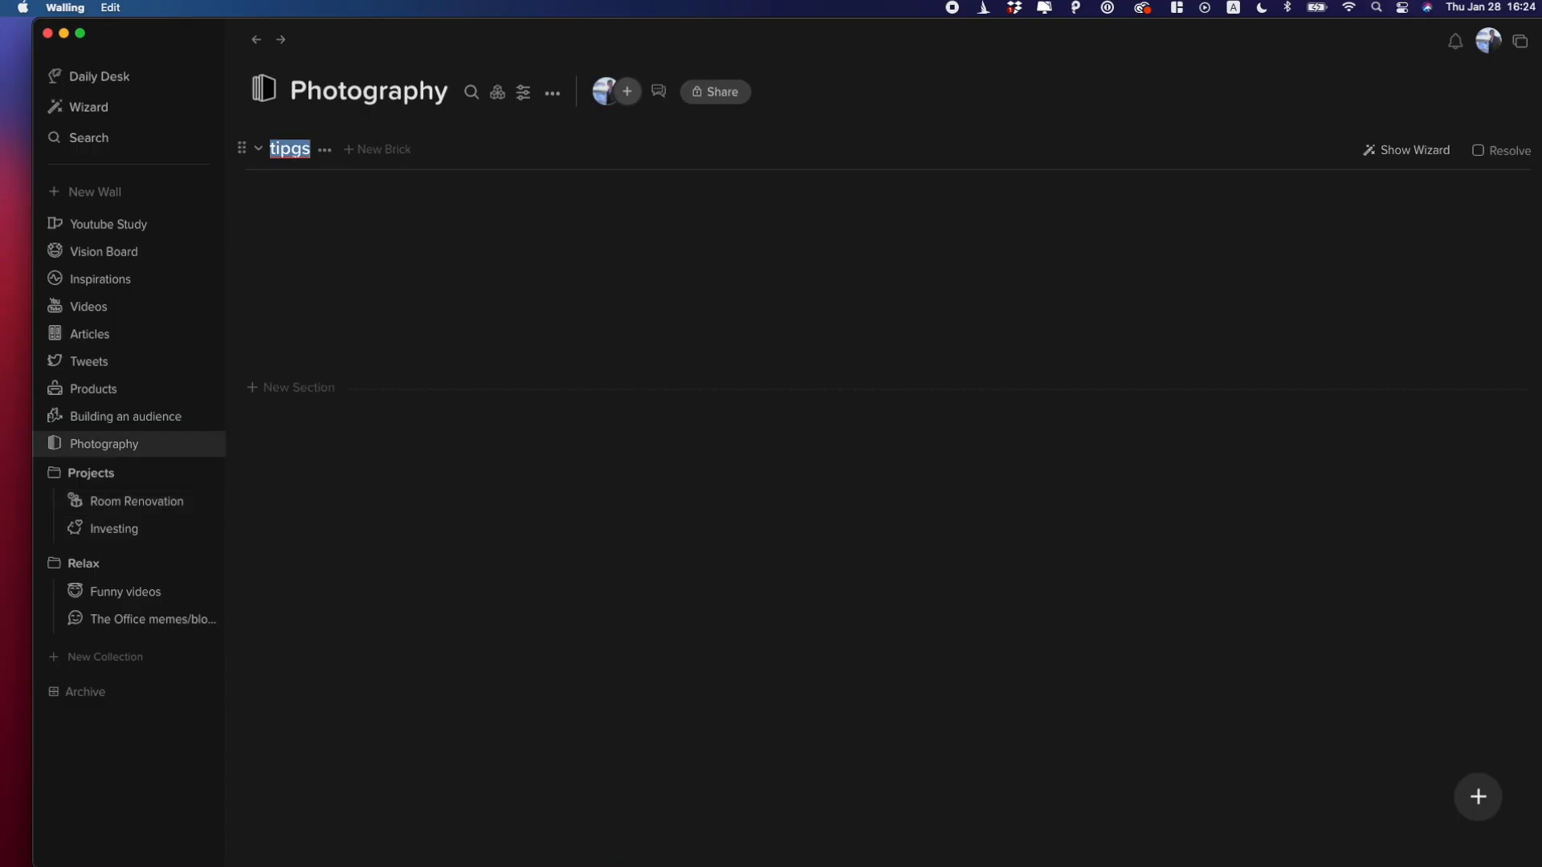
Use the wizard to make the tips section gather items tagged photography.
click(1408, 149)
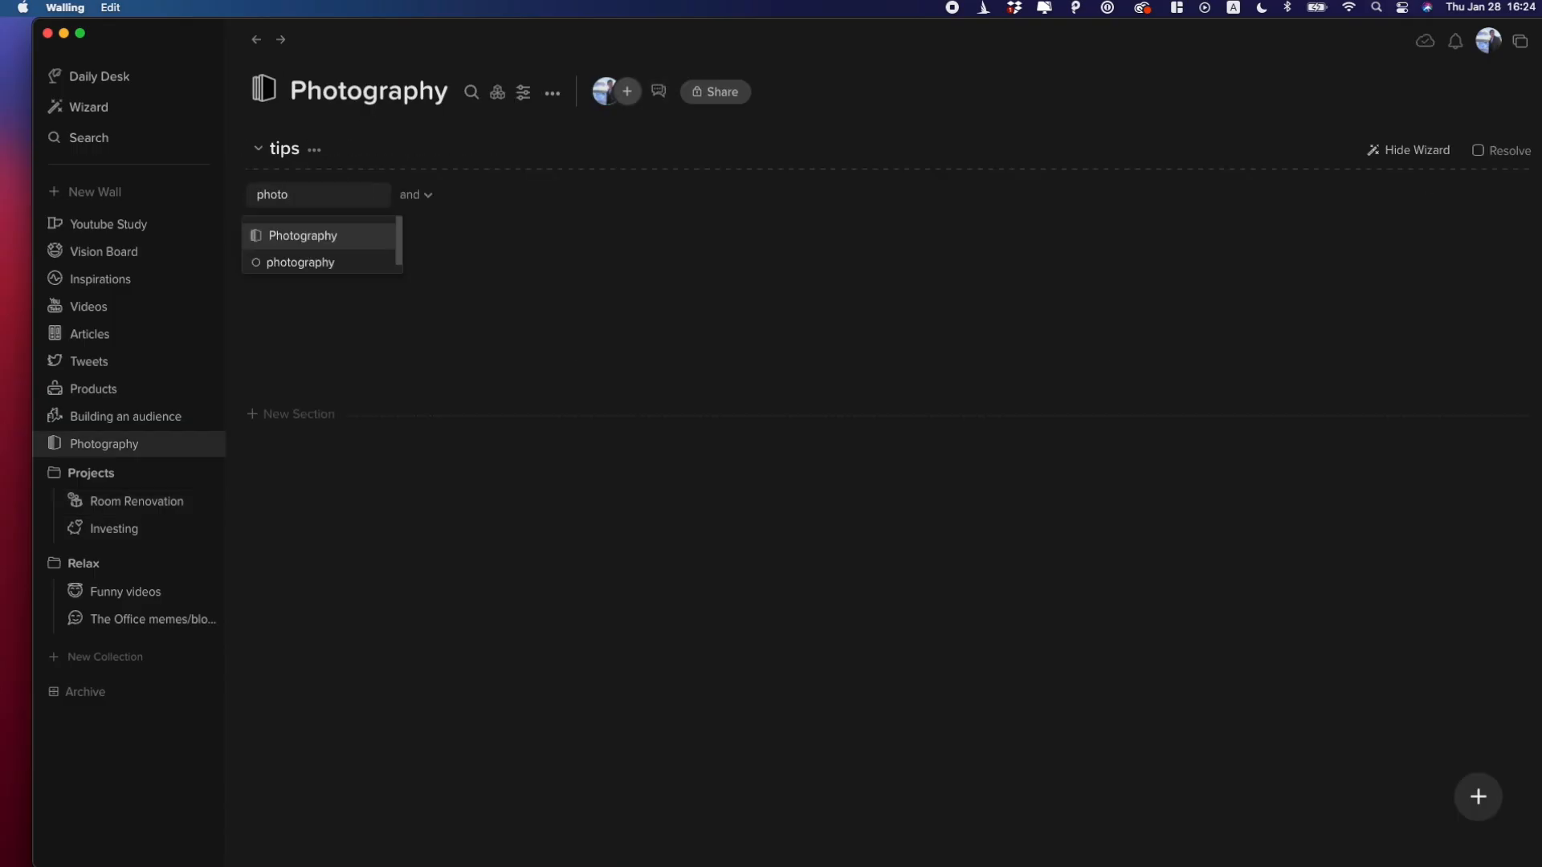
click(300, 261)
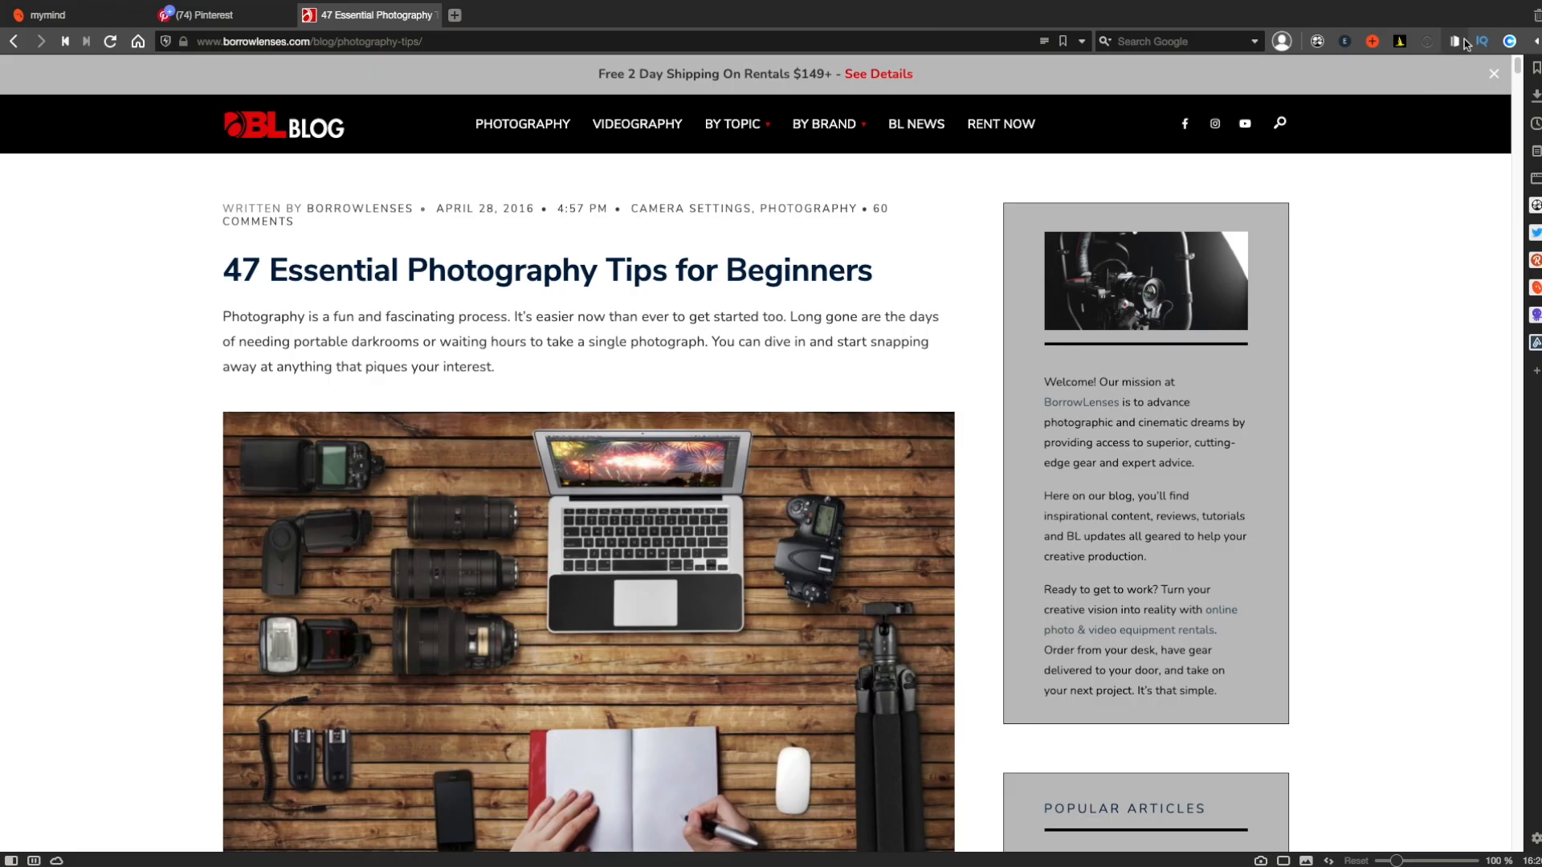
Save the photography tips articles through the web clipper with the photography node.
click(1455, 42)
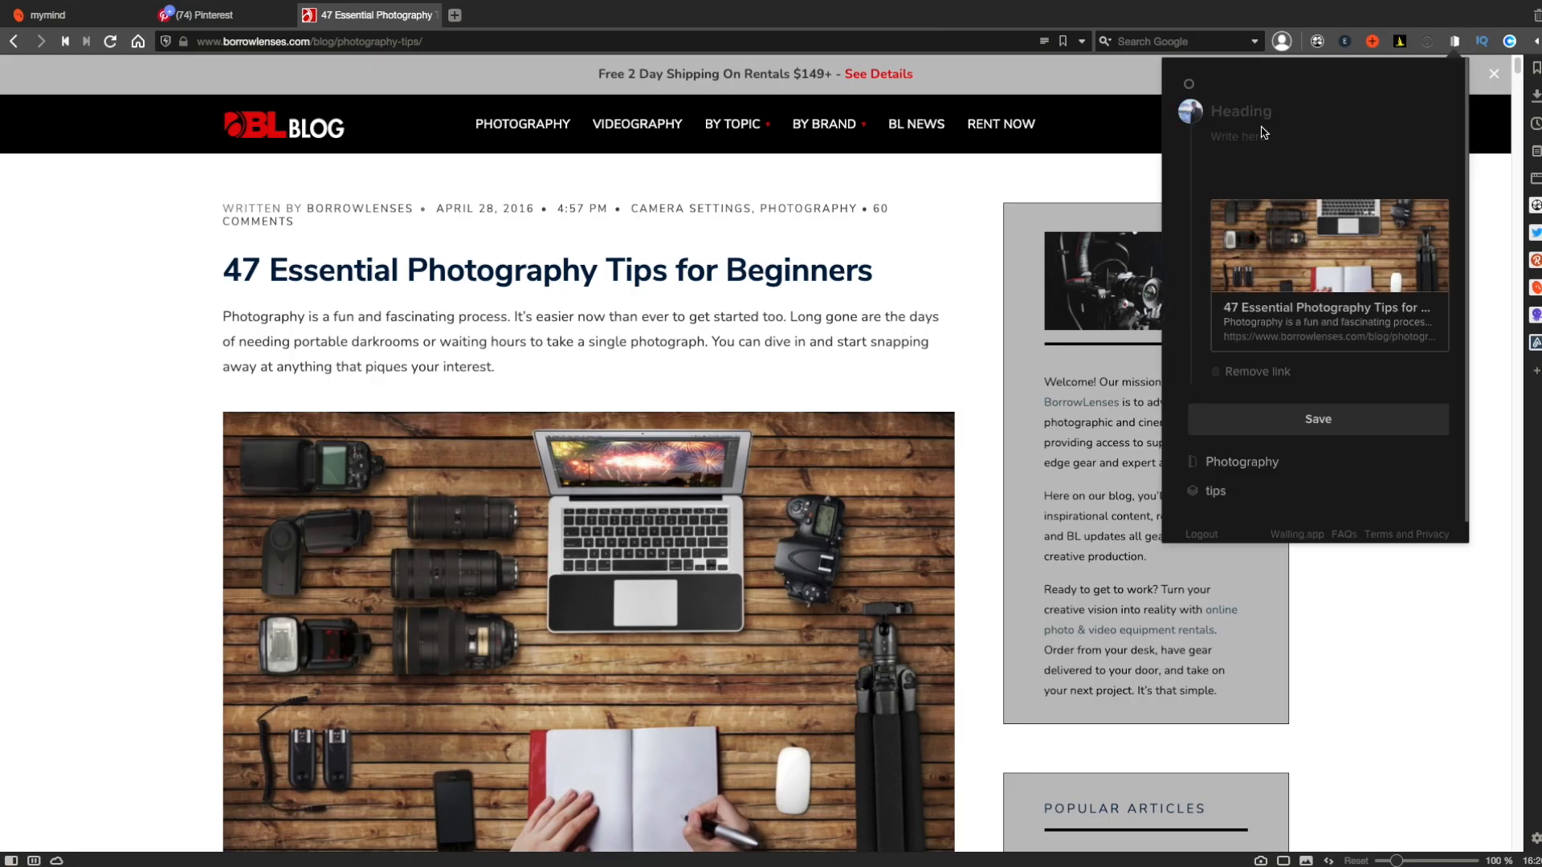
text(phoro)
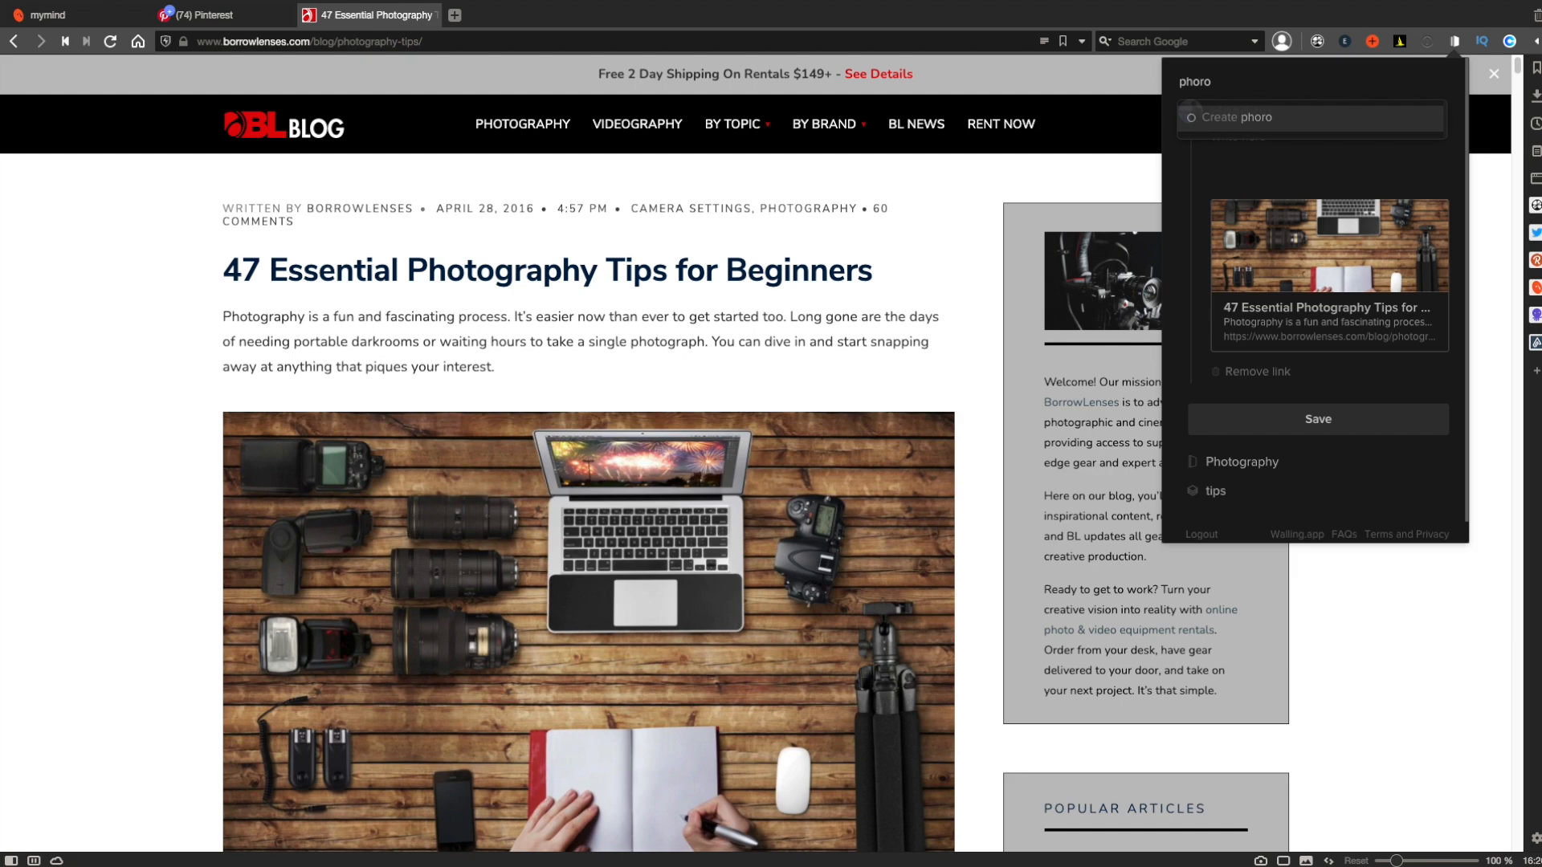
text(phot)
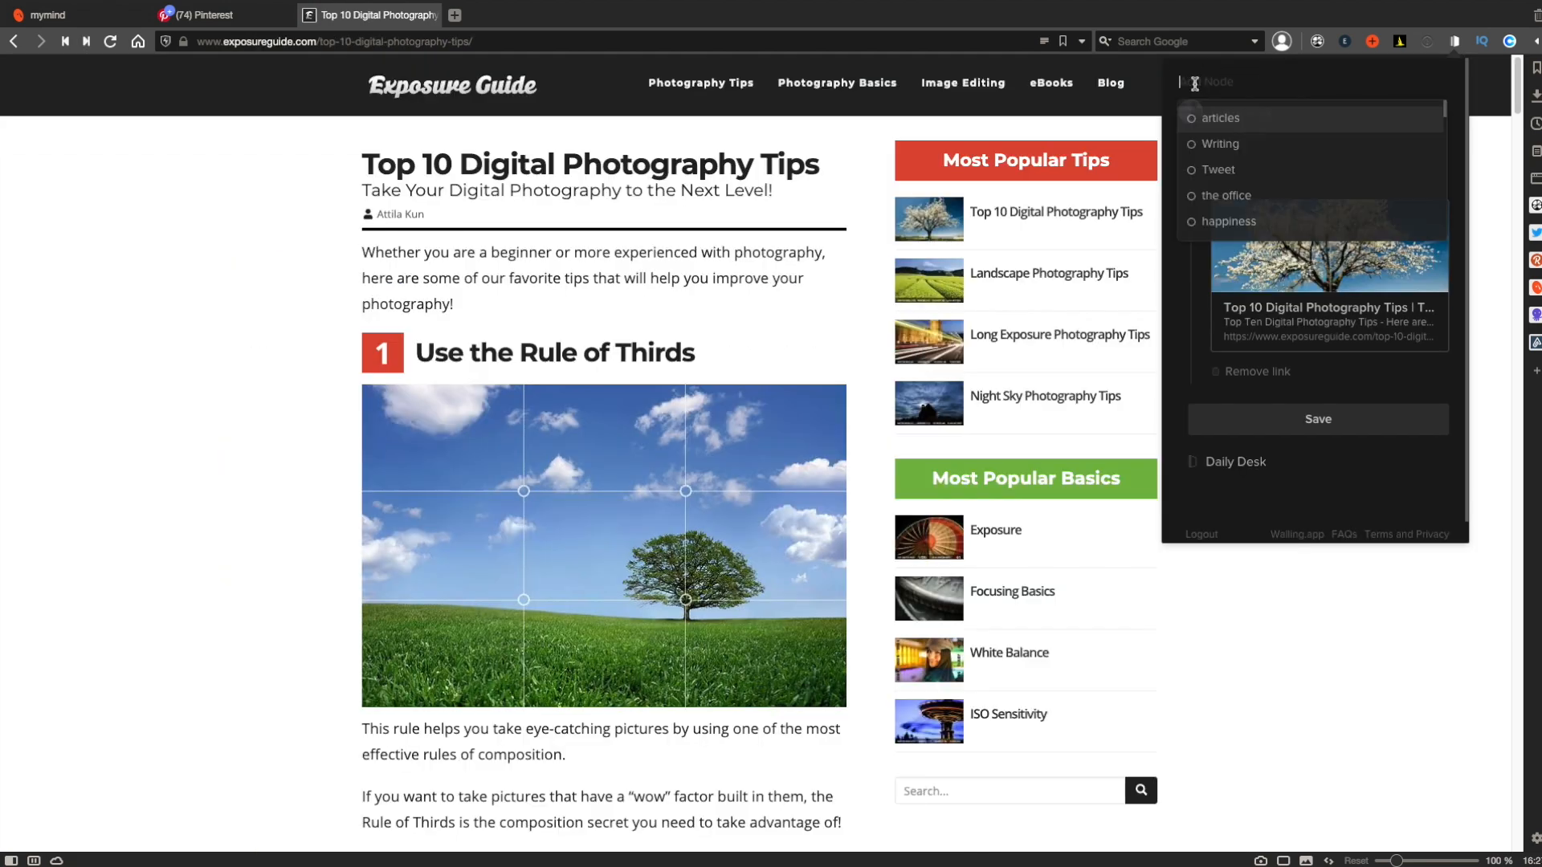
text(photography)
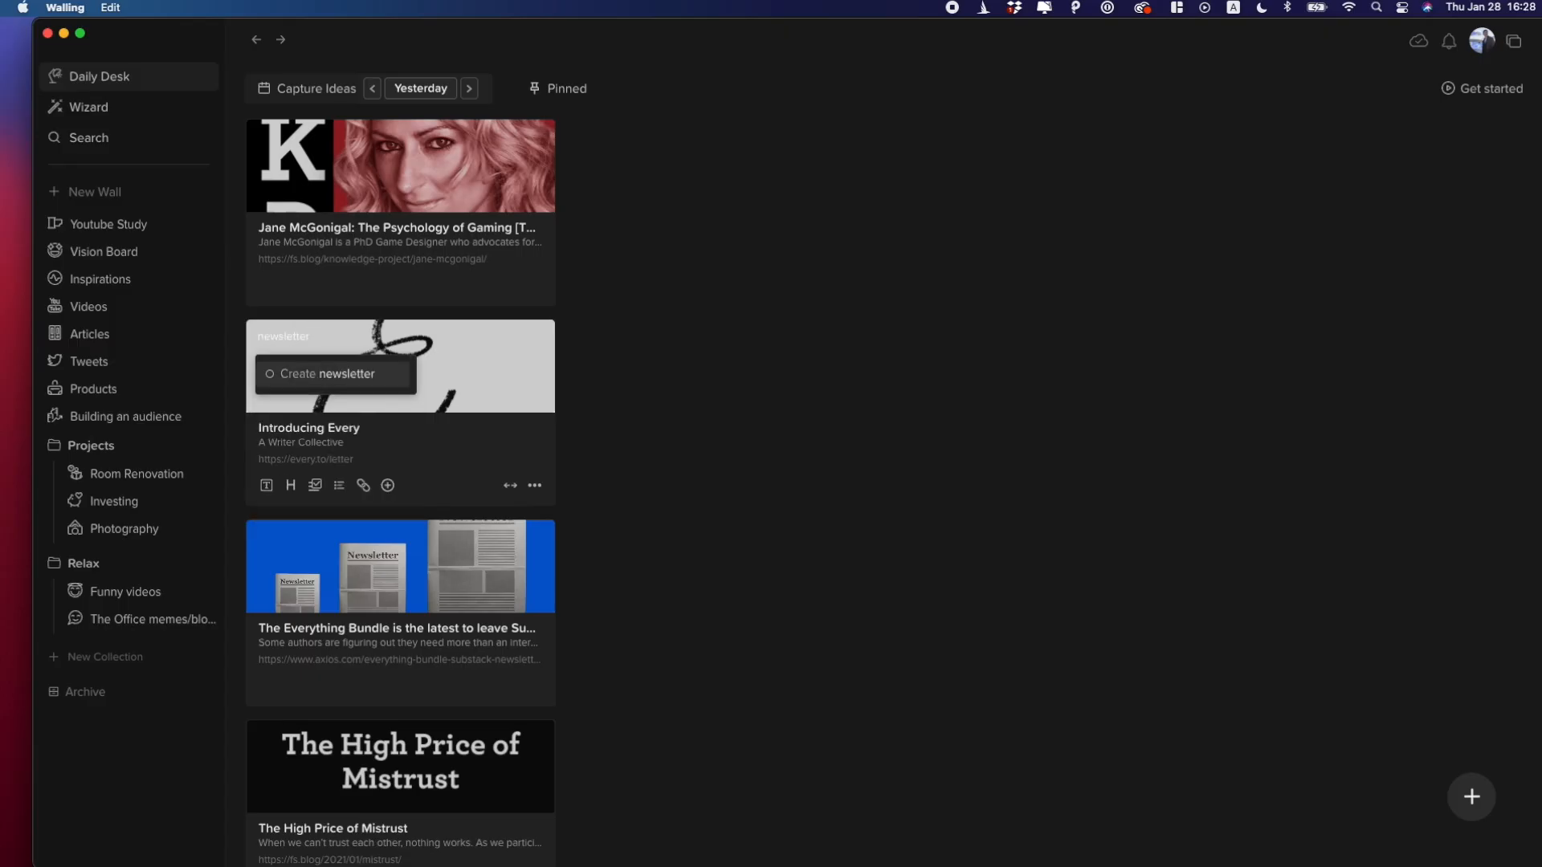
Tag the capture with 'building an audience' so it joins that wall.
text(buil)
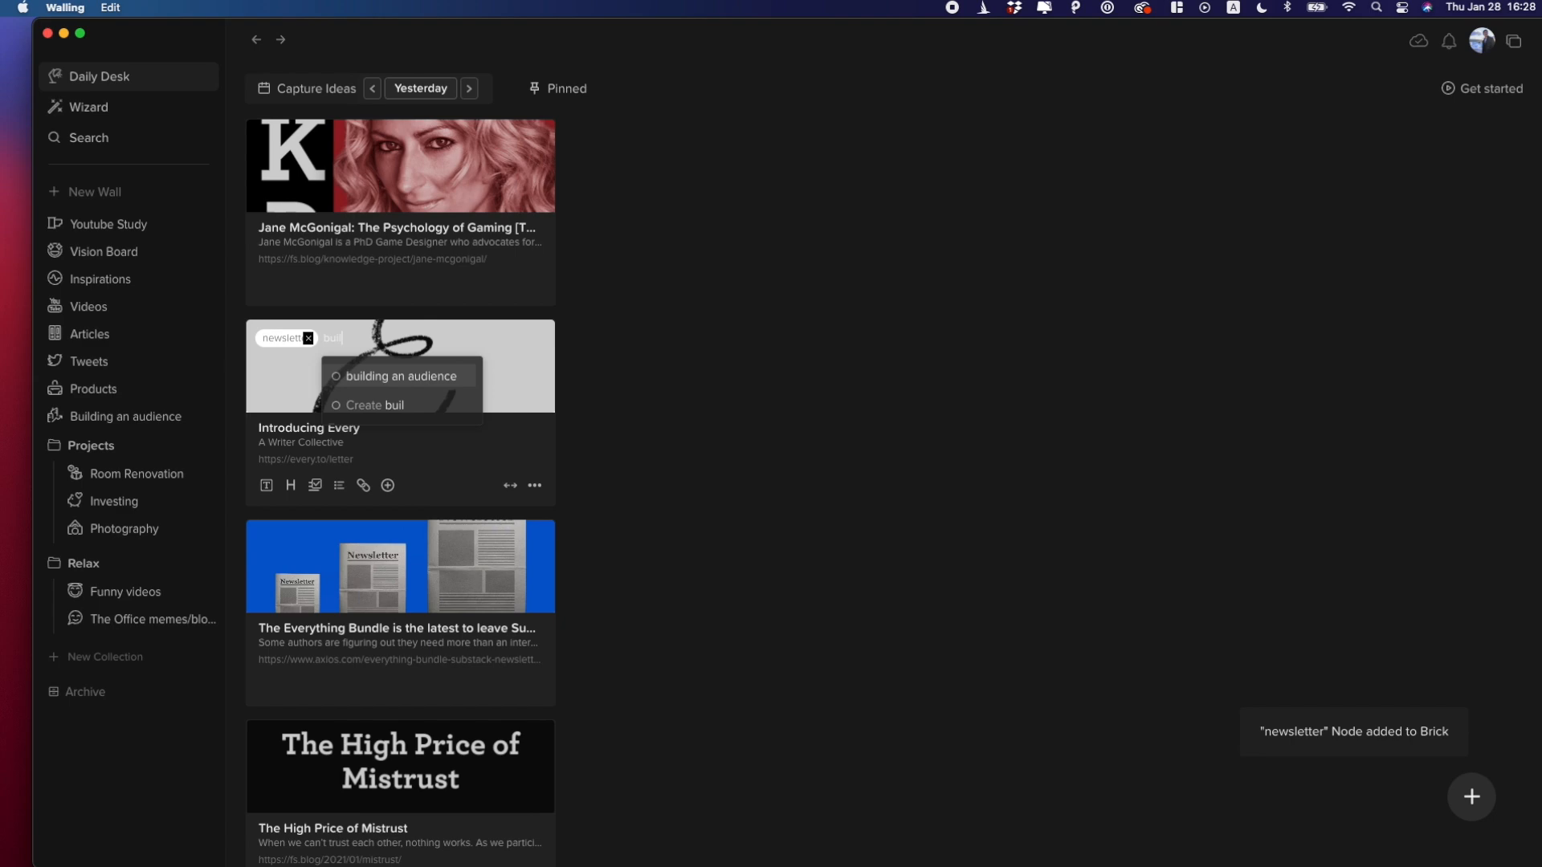
click(398, 376)
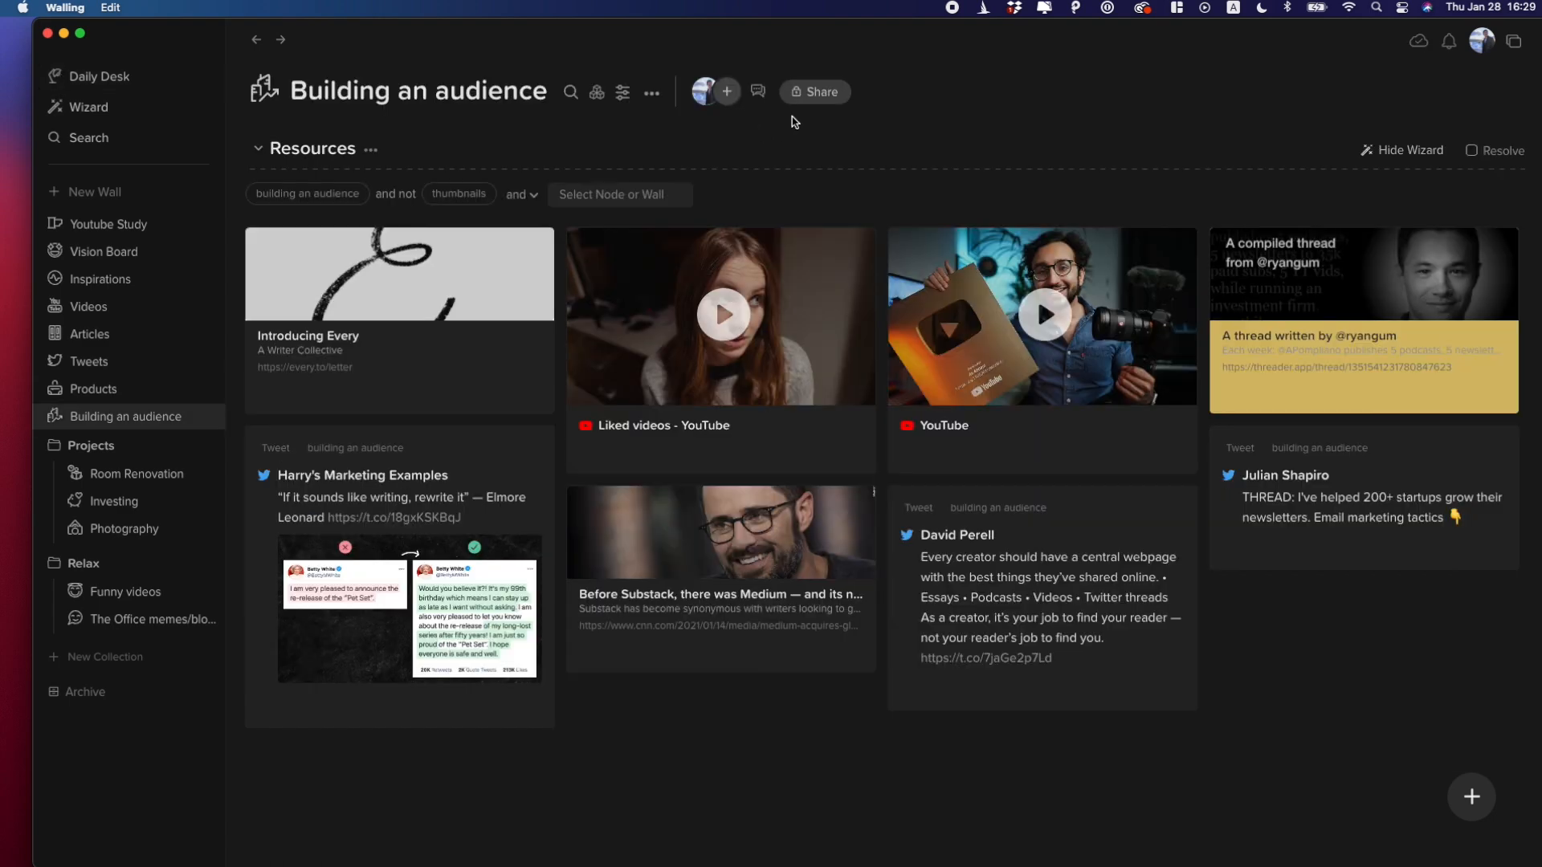
Enable a shareable link for the Building an audience wall from its Share panel.
click(814, 92)
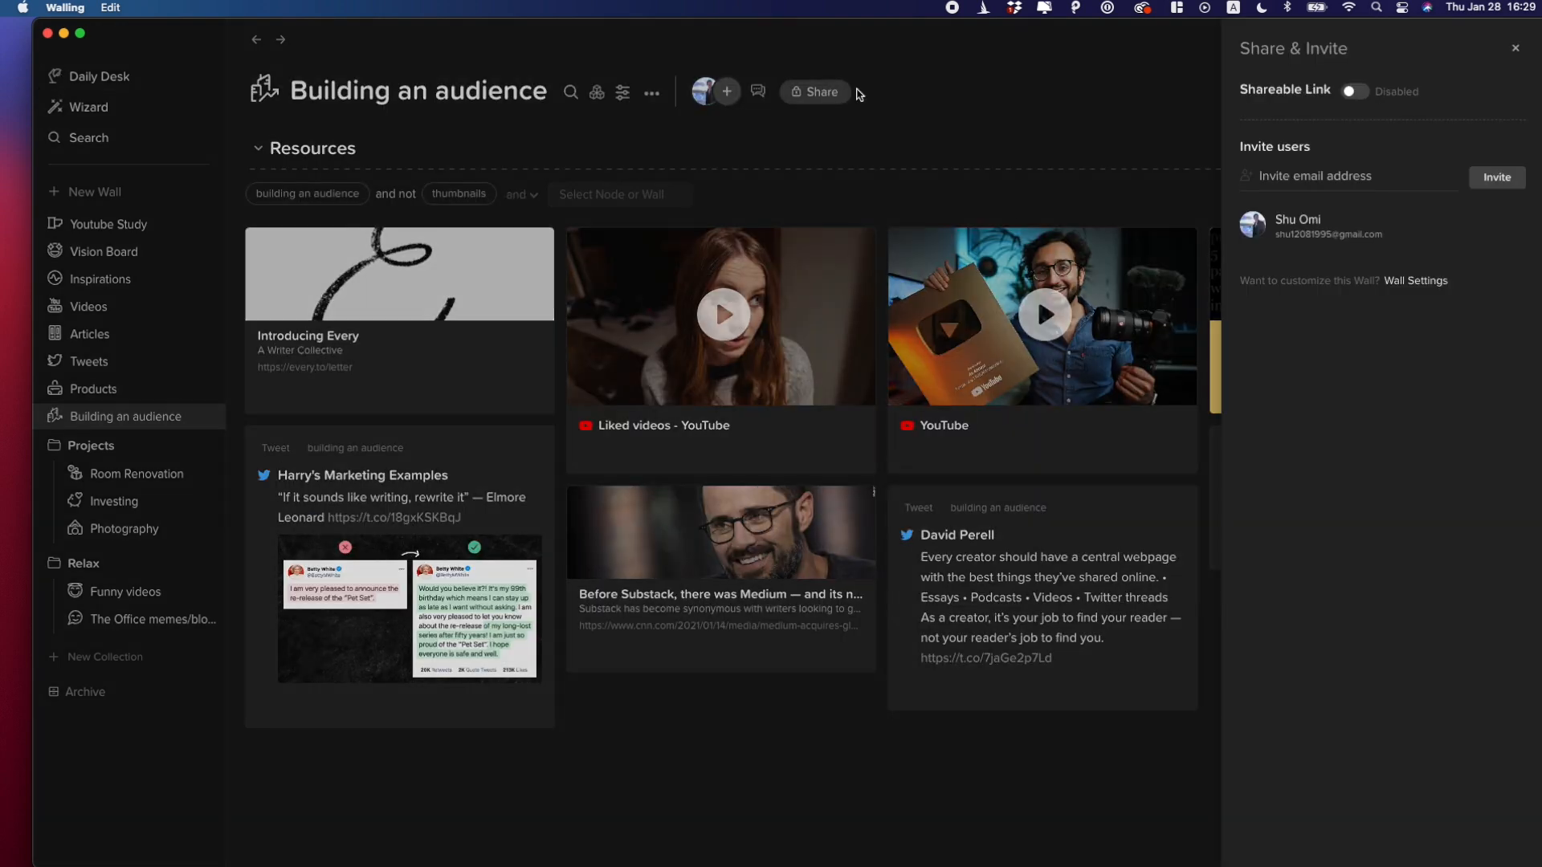
click(1356, 90)
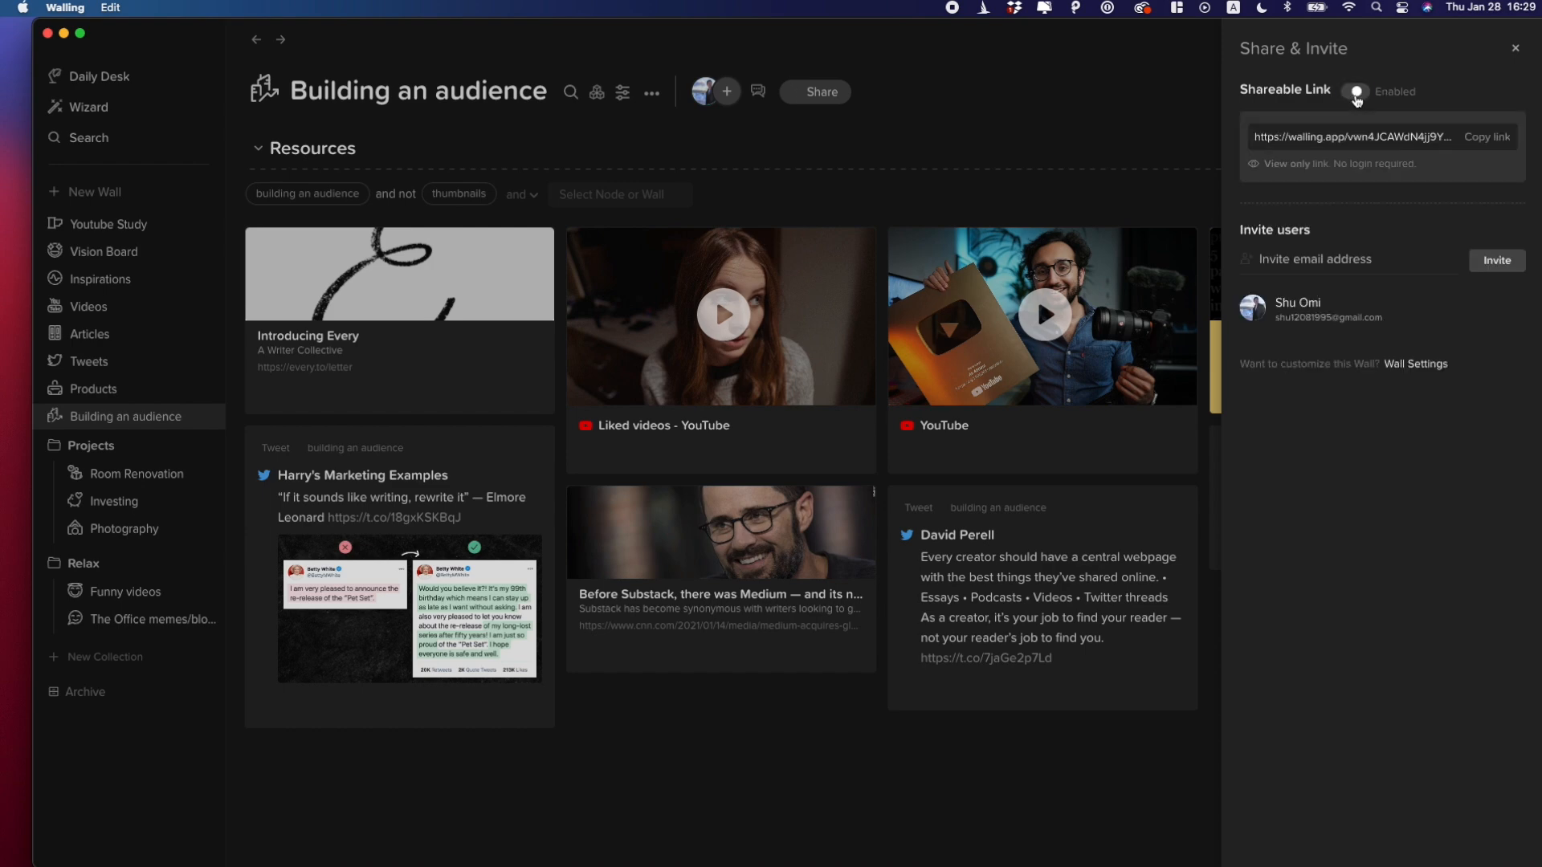
click(1355, 91)
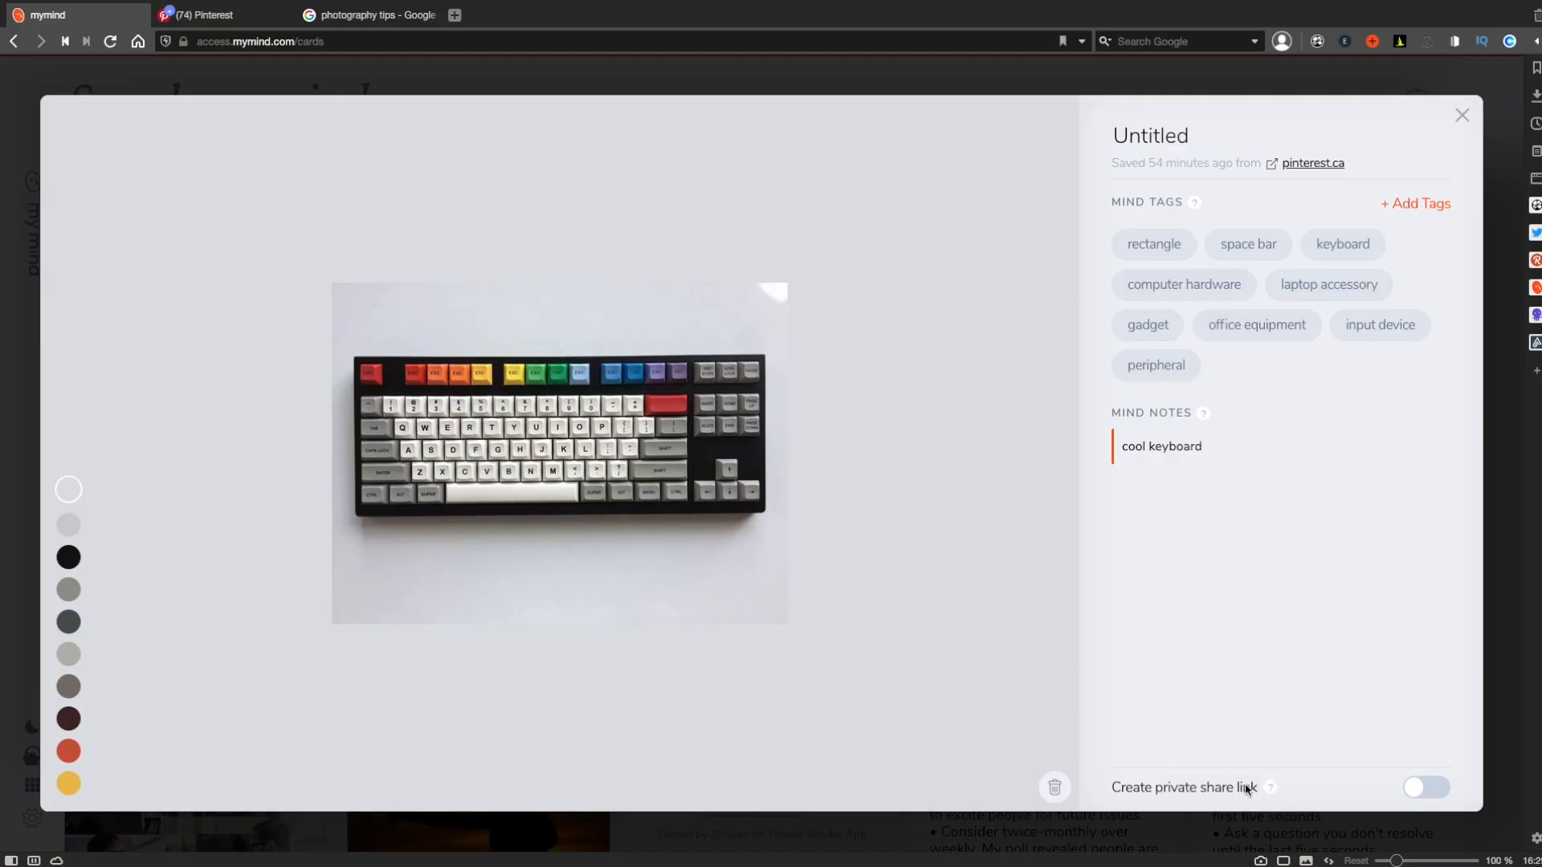
Create a private share link for the mymind keyboard card.
click(1425, 787)
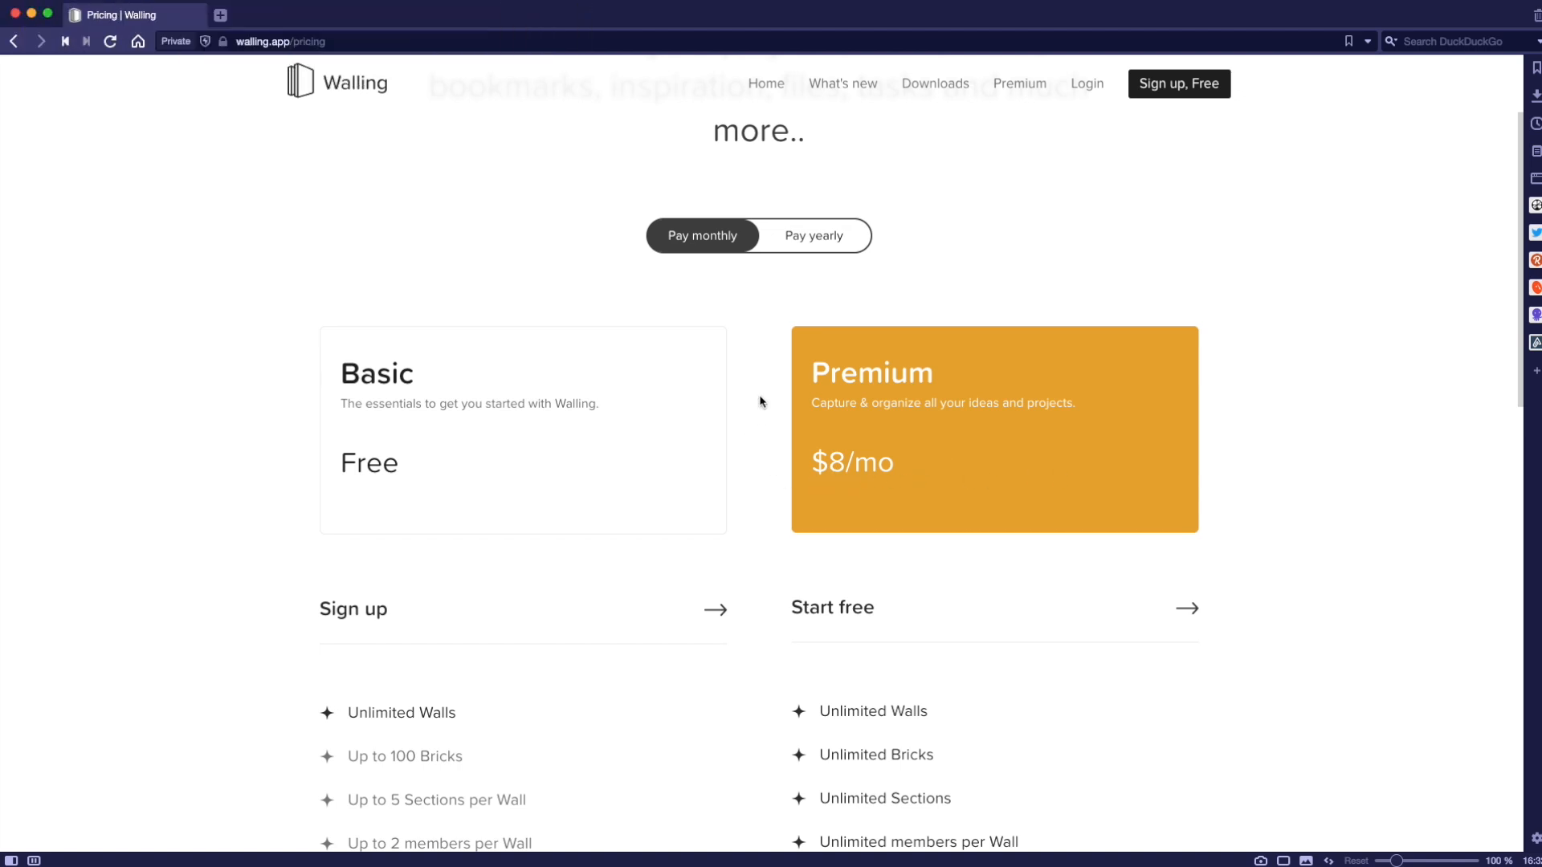
Switch pricing to yearly billing so Premium shows $5/mo instead of $8/mo.
click(813, 235)
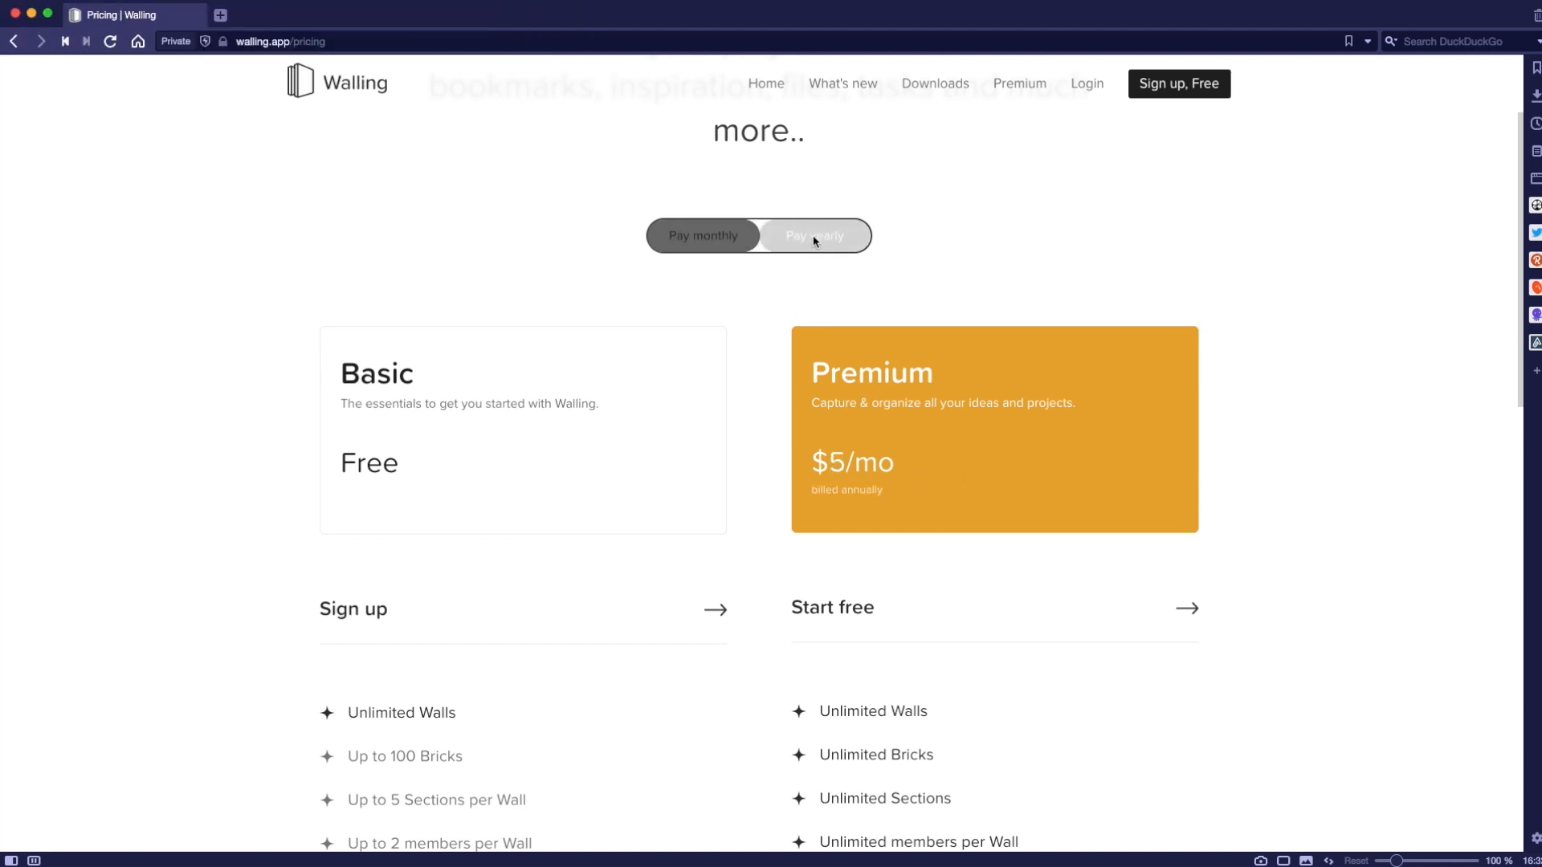
click(812, 235)
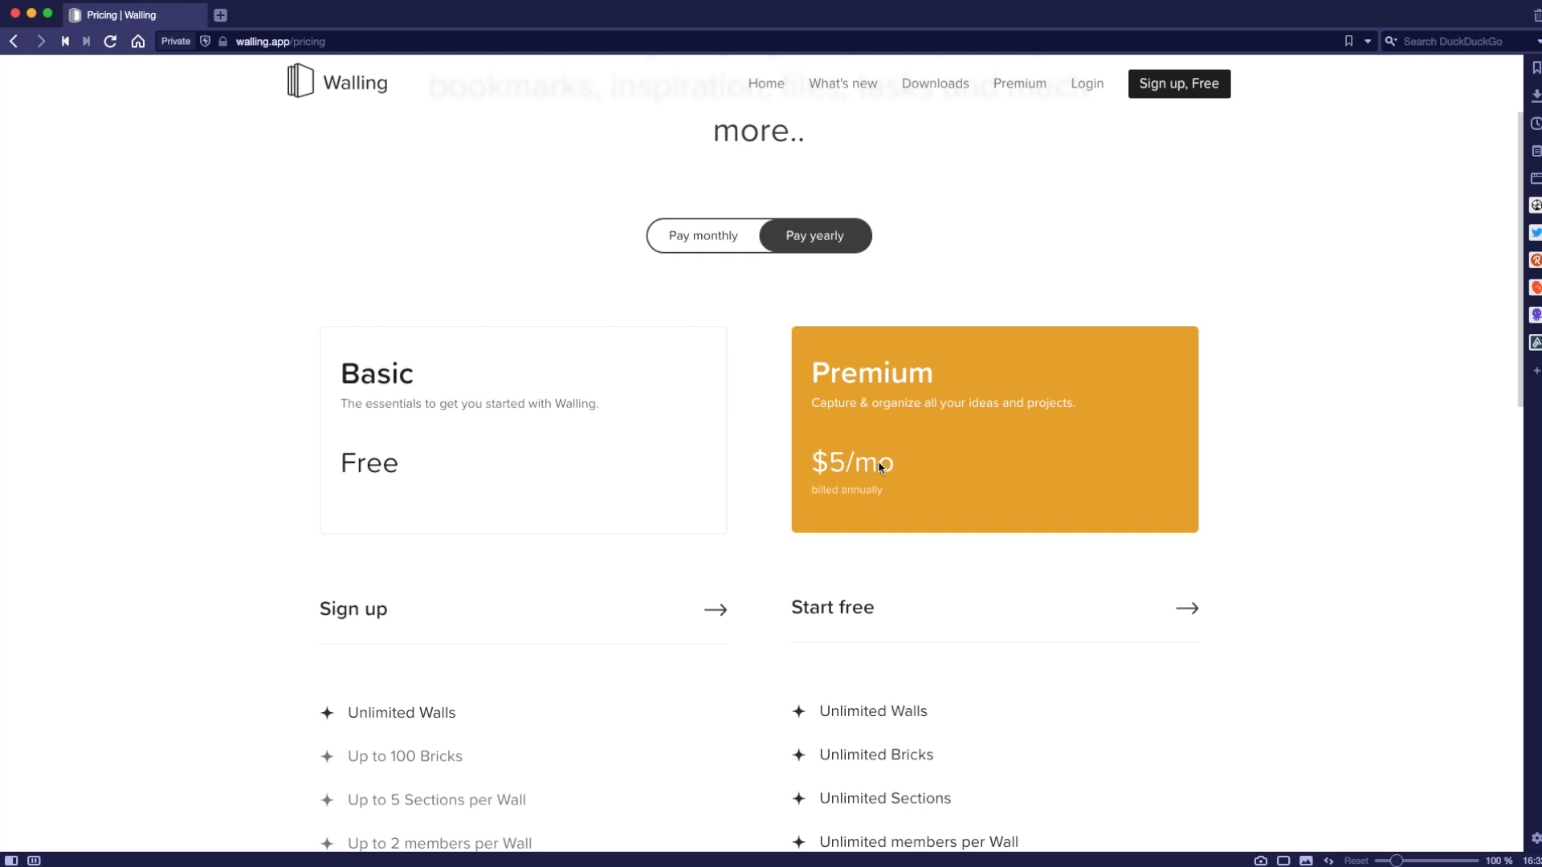